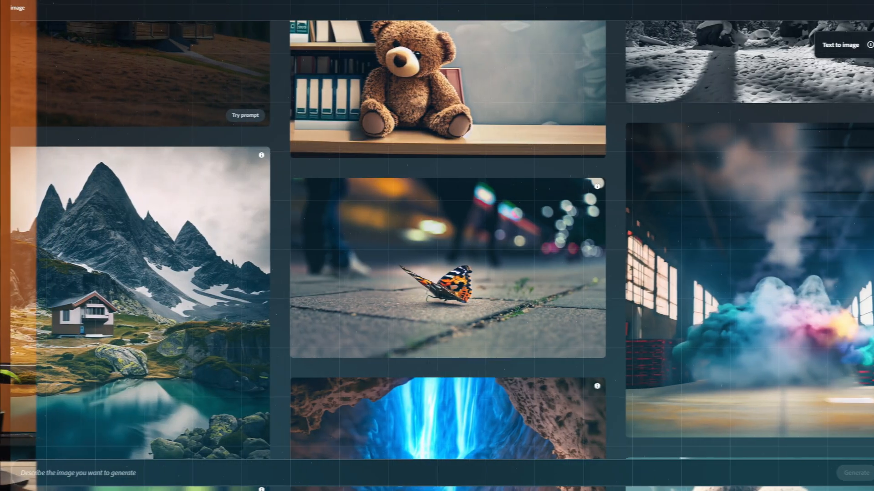
- Browse the Ideogram feed and open the chibi grim reaper poster
scroll(down, 3)
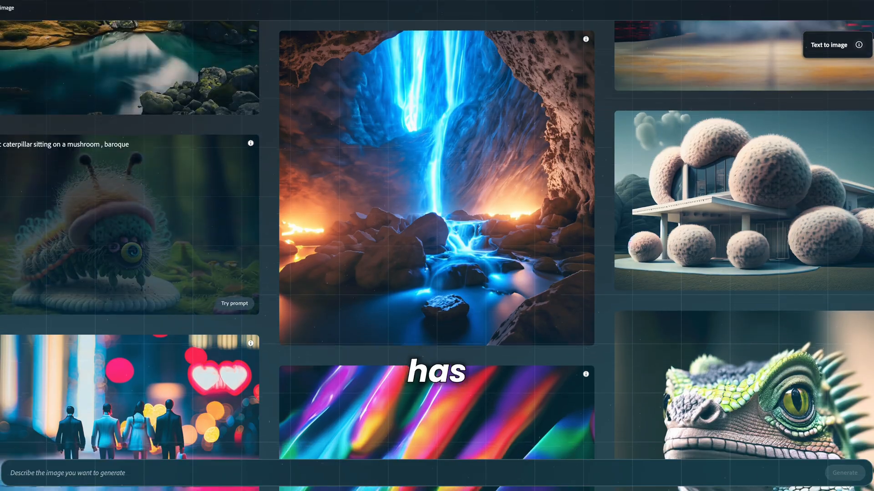
click(234, 304)
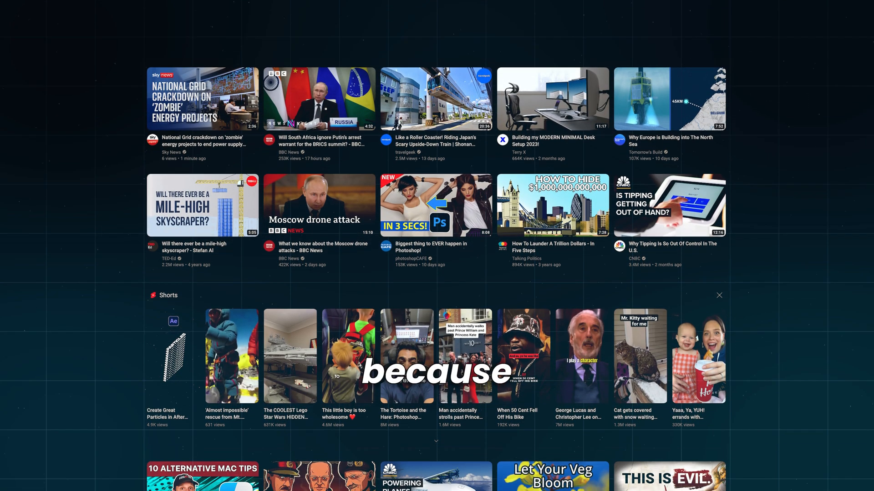
scroll(down, 3)
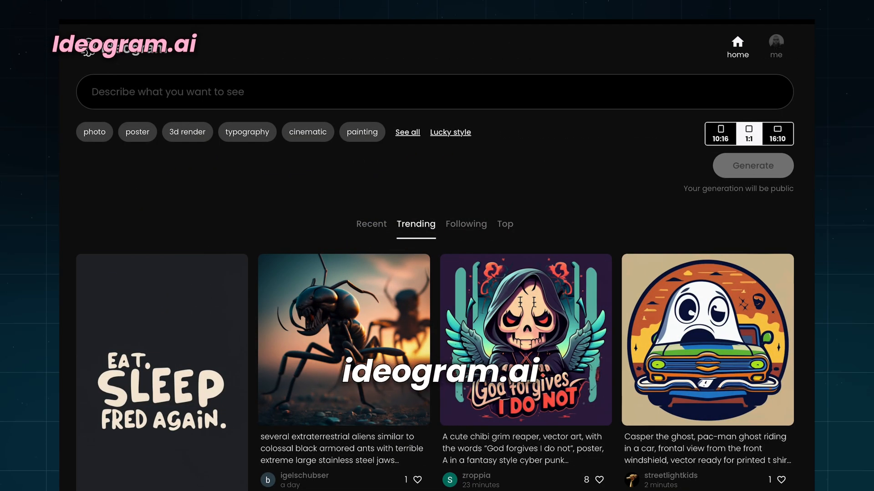
scroll(down, 3)
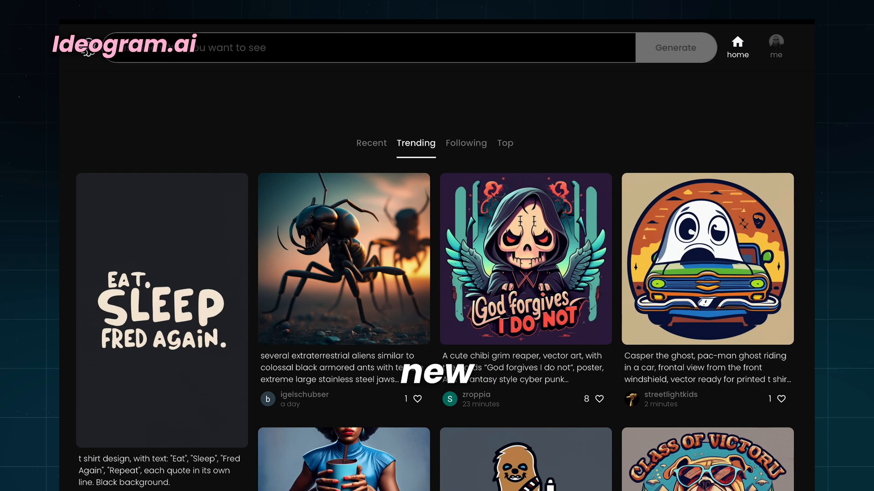
scroll(down, 3)
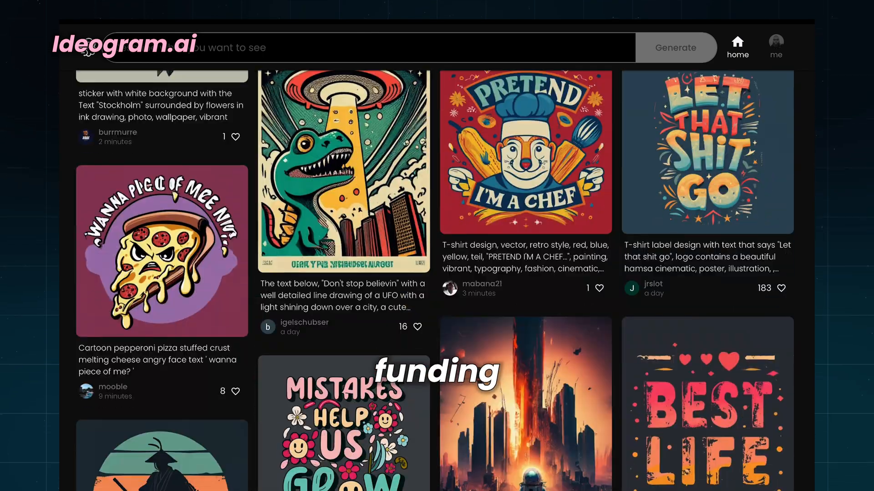
scroll(down, 3)
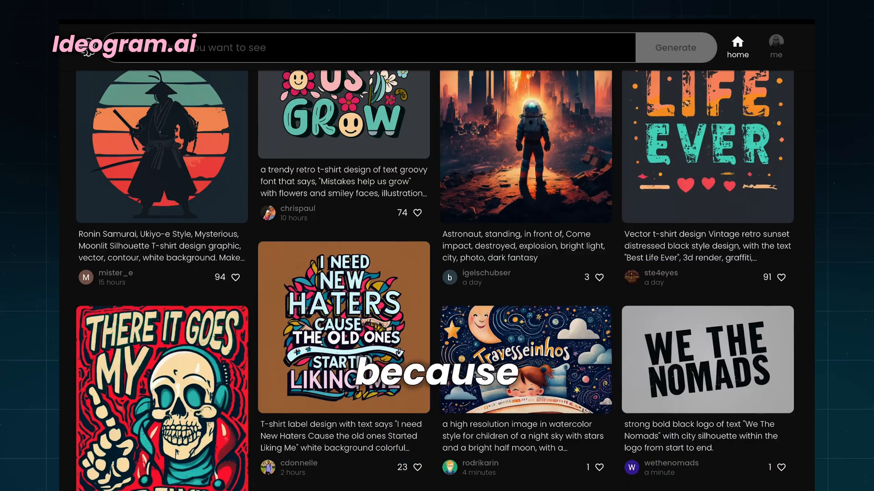
scroll(down, 3)
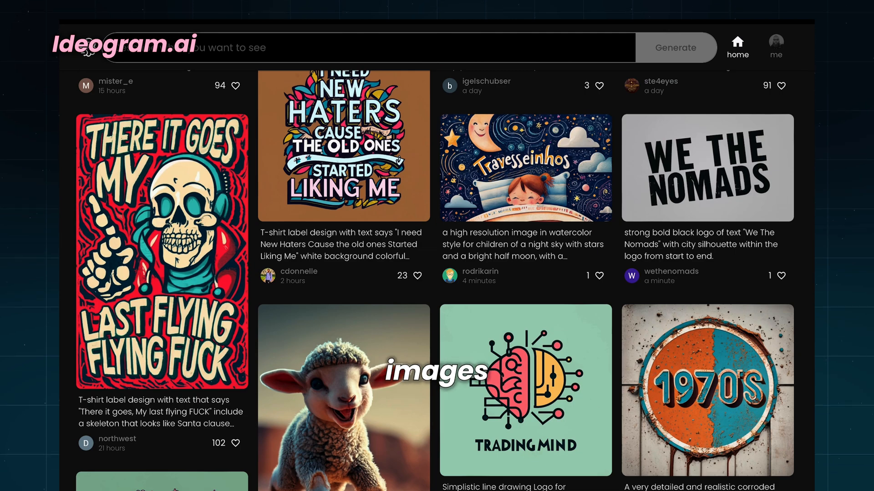
scroll(down, 3)
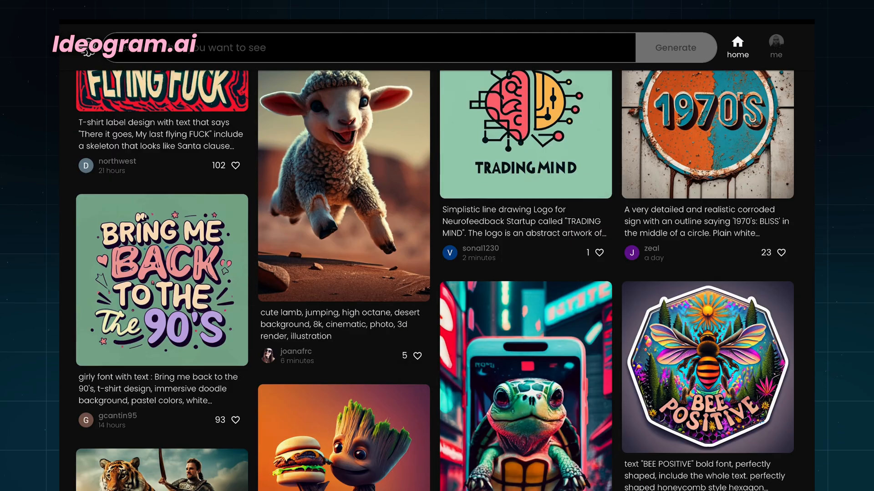
click(343, 187)
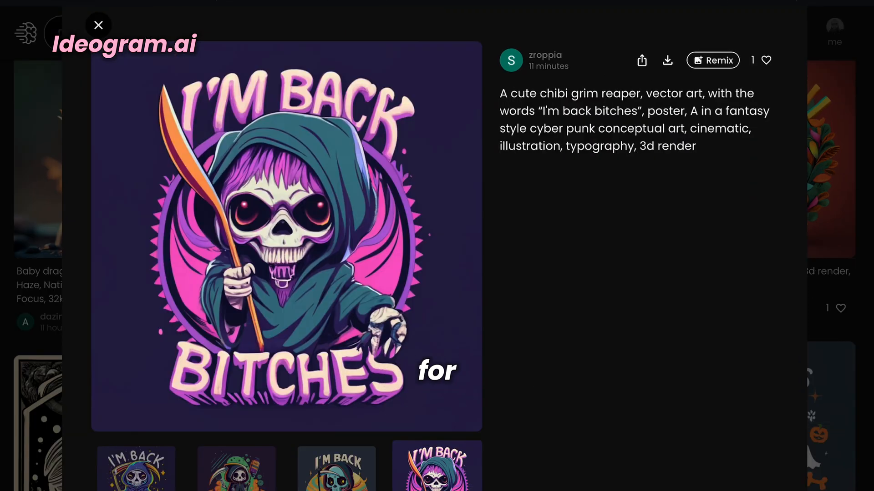
- Remix the reaper prompt with its style tags into four 'I'm back' images
click(712, 60)
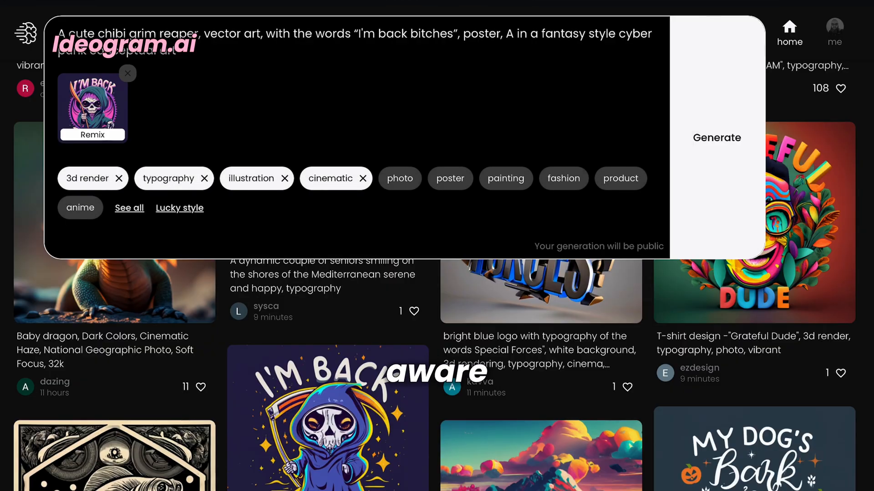
click(717, 138)
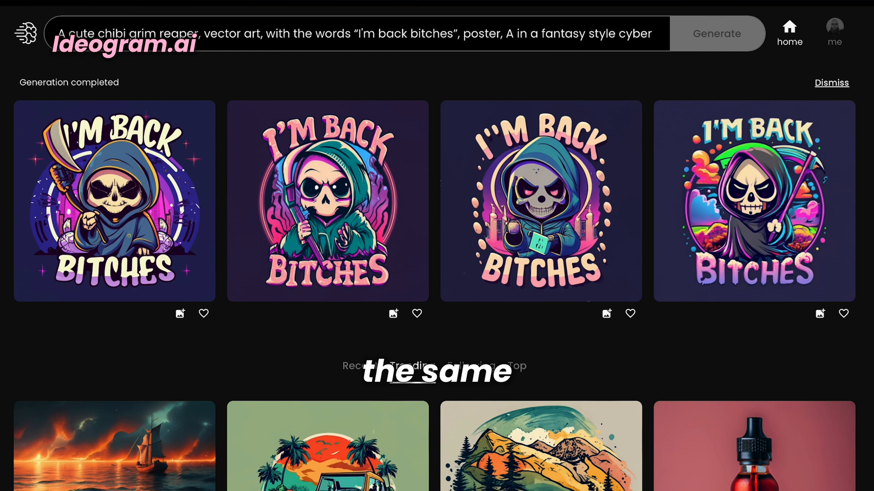
click(753, 200)
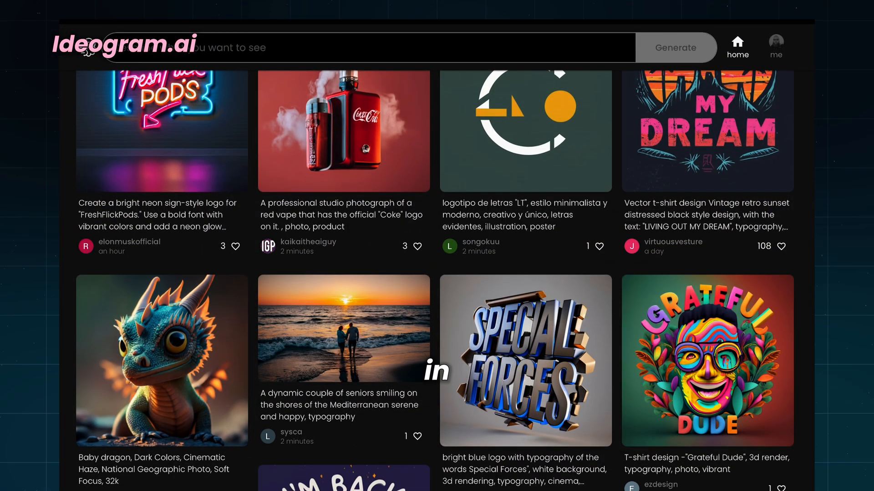
scroll(down, 3)
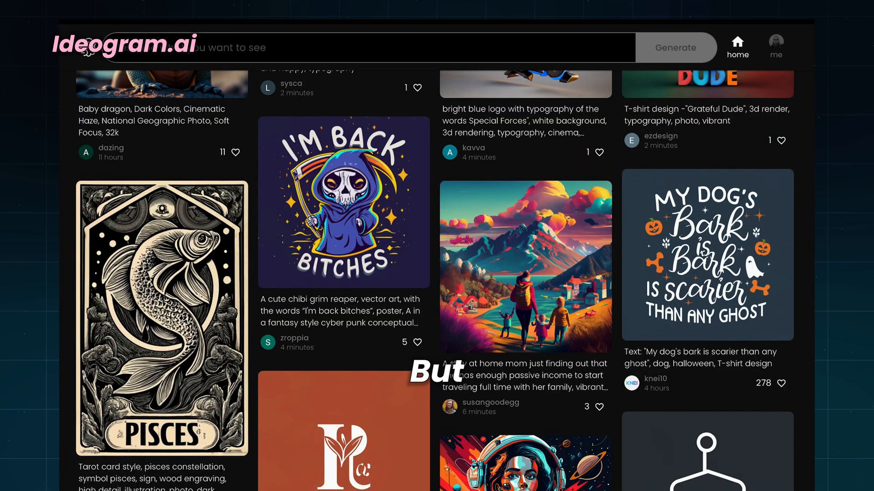
scroll(down, 3)
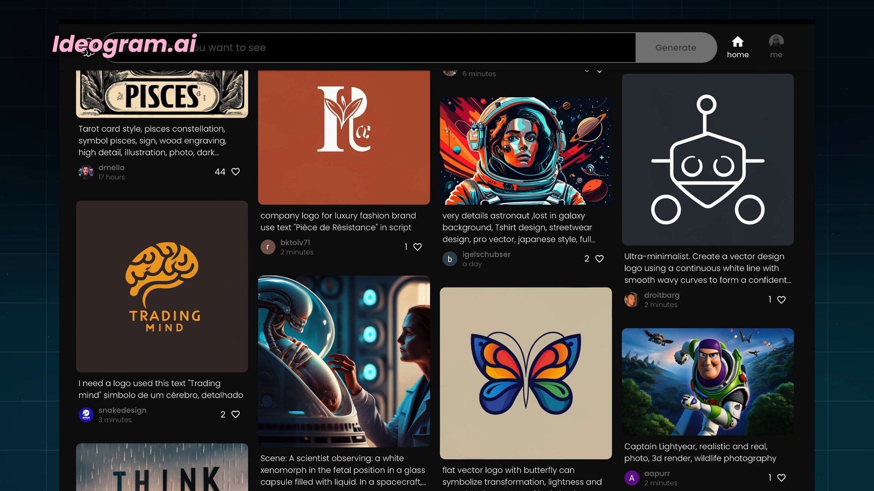
scroll(down, 3)
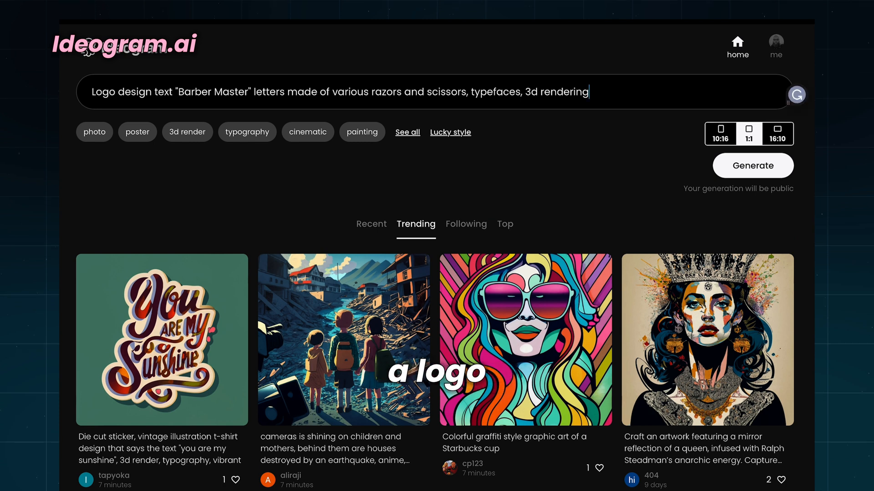
- Generate four Barber Master logos, open the blue scissors one and start a remix
click(752, 166)
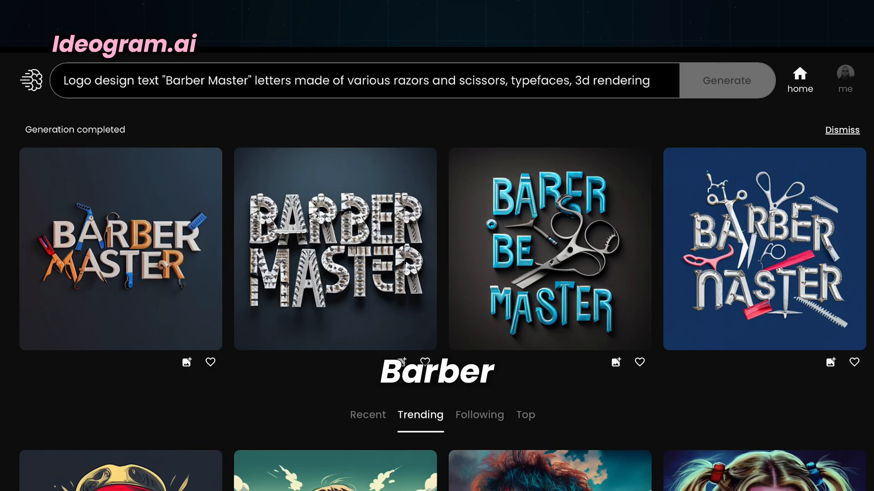
click(549, 249)
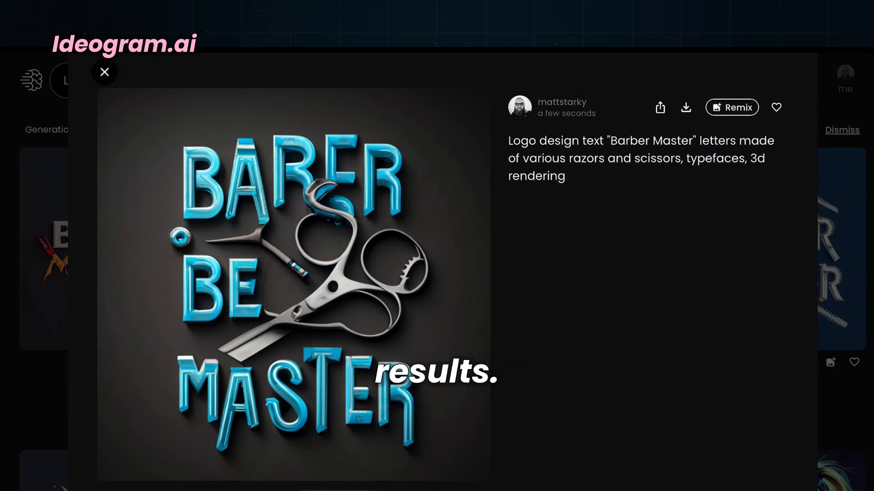
click(732, 107)
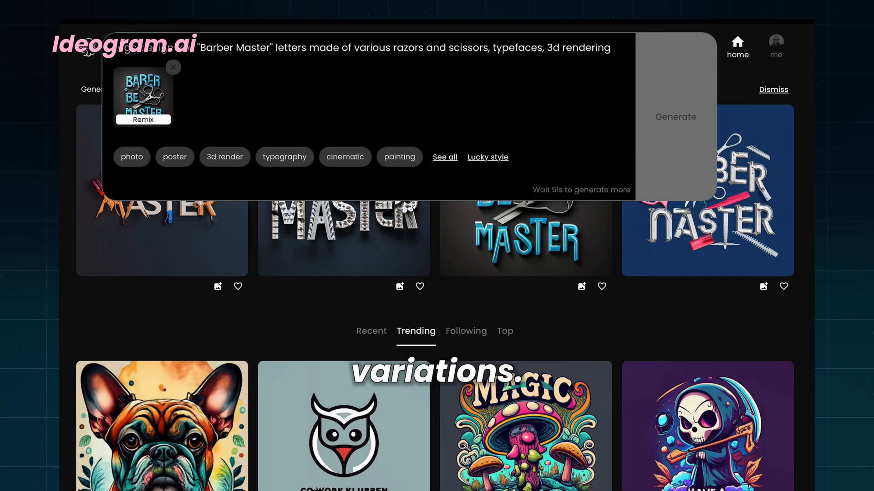
- Generate four variations of the blue scissors logo and view them one by one
click(675, 116)
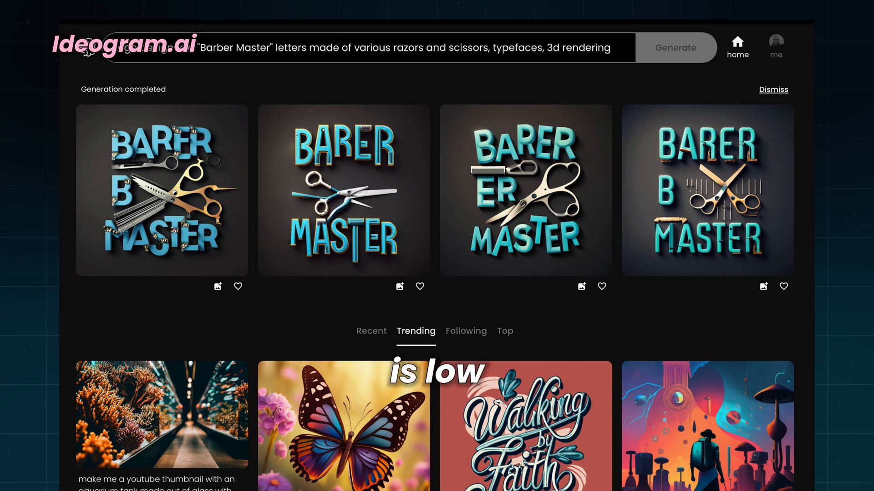
click(161, 189)
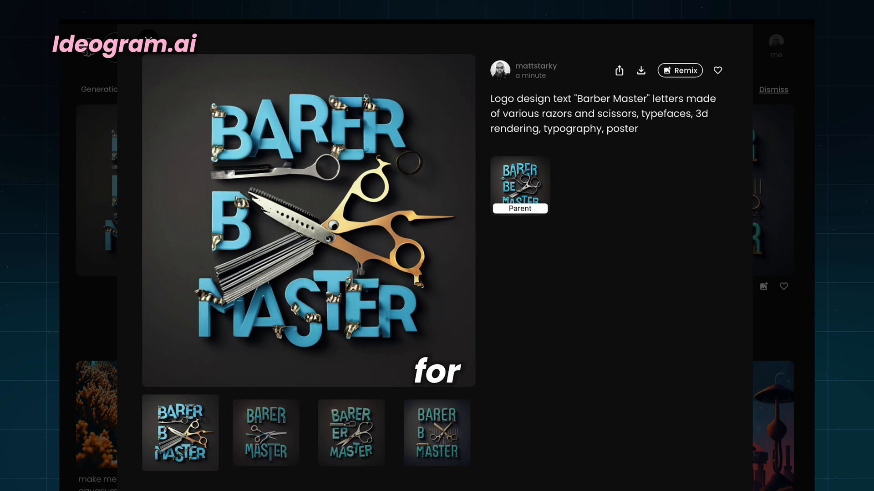
click(265, 432)
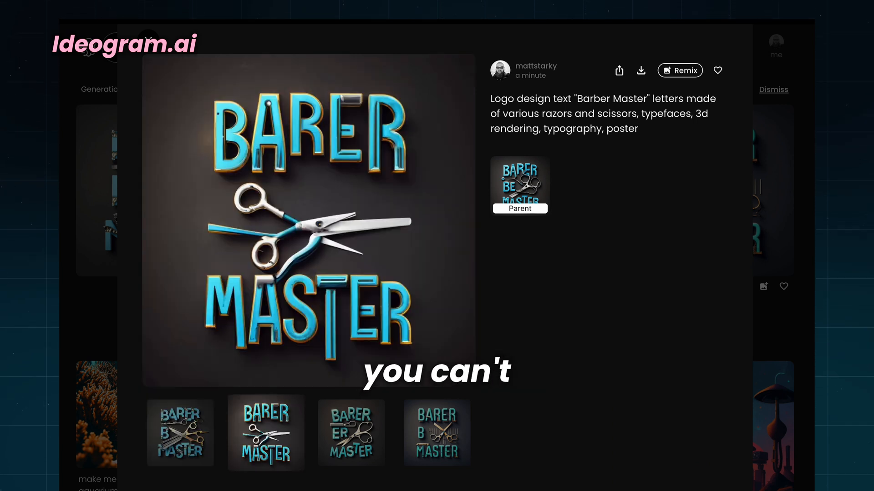
click(436, 433)
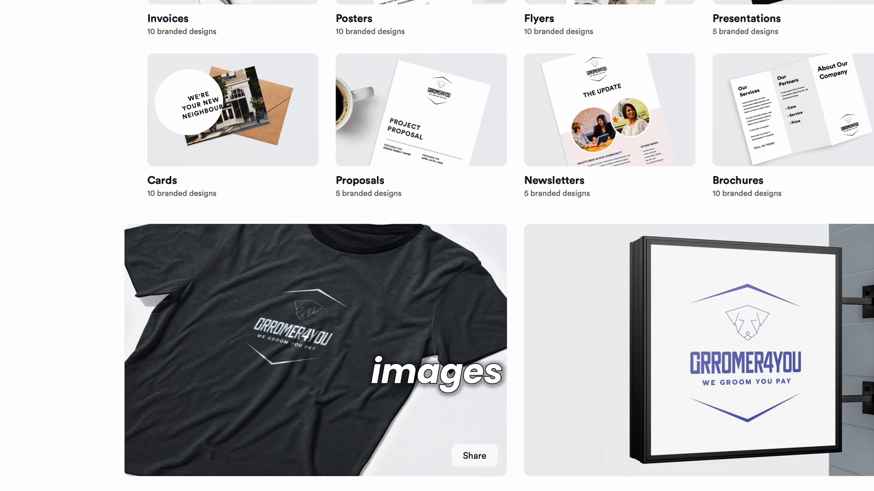
scroll(down, 3)
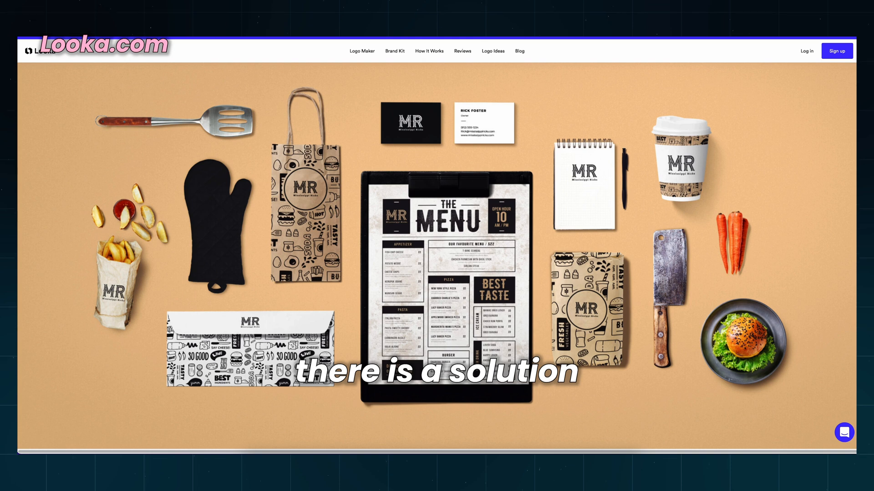
- Choose Dog Grooming as the logo industry in Looka
scroll(down, 3)
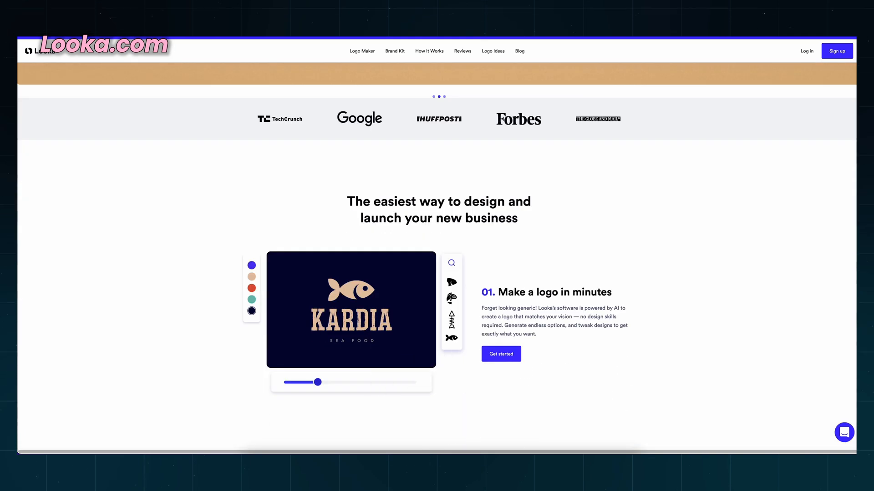
scroll(down, 3)
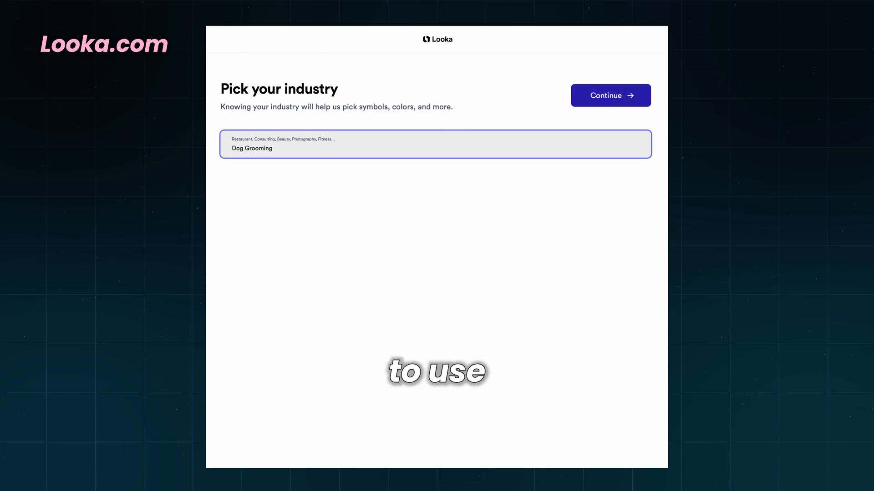
click(610, 95)
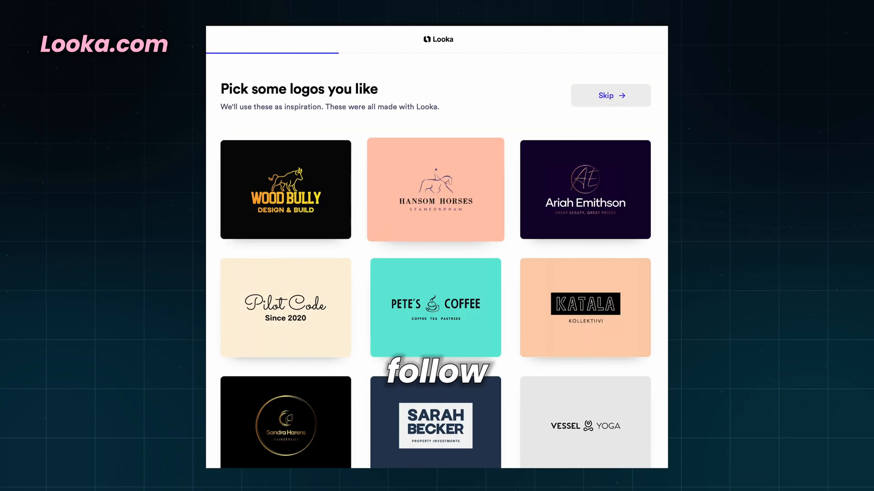
- Pick inspiration logos, skip colours, and submit Grromer4You with slogan 'We groom you pay'
scroll(down, 3)
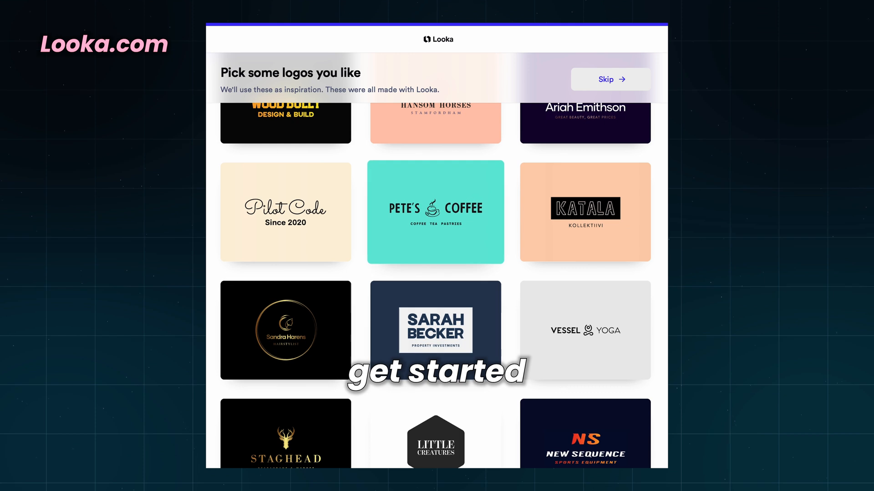
scroll(down, 3)
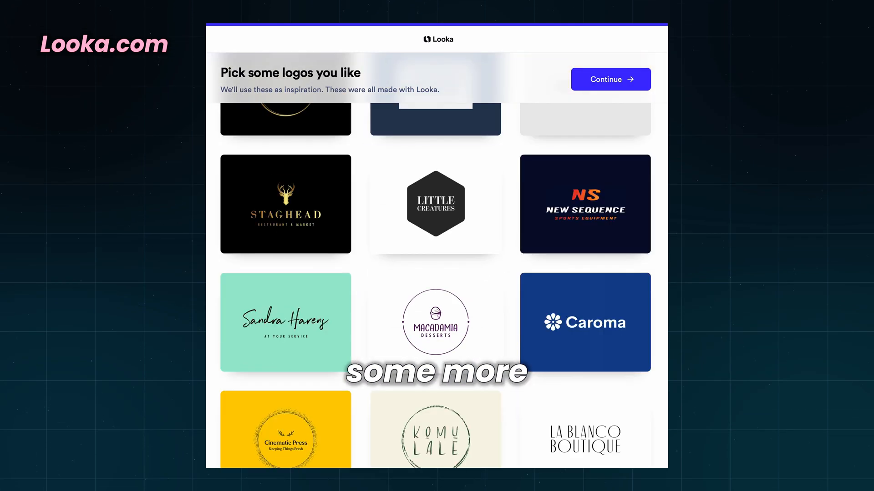
click(610, 79)
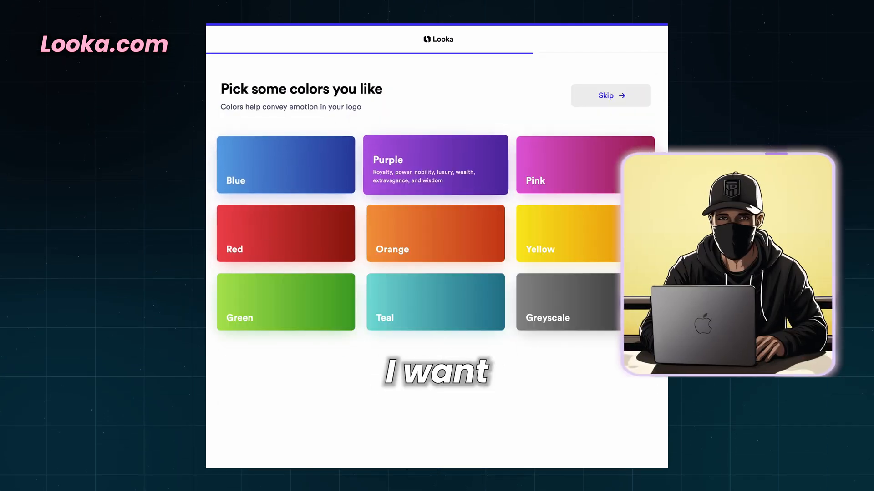
click(609, 95)
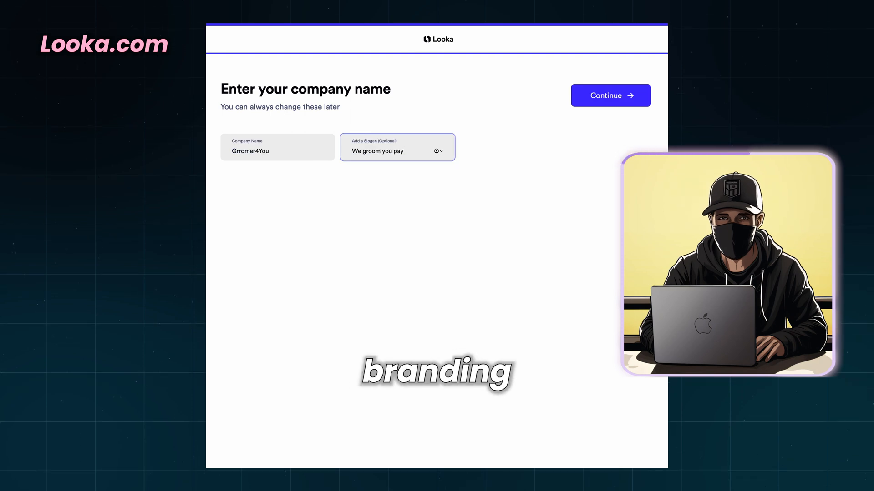
click(609, 96)
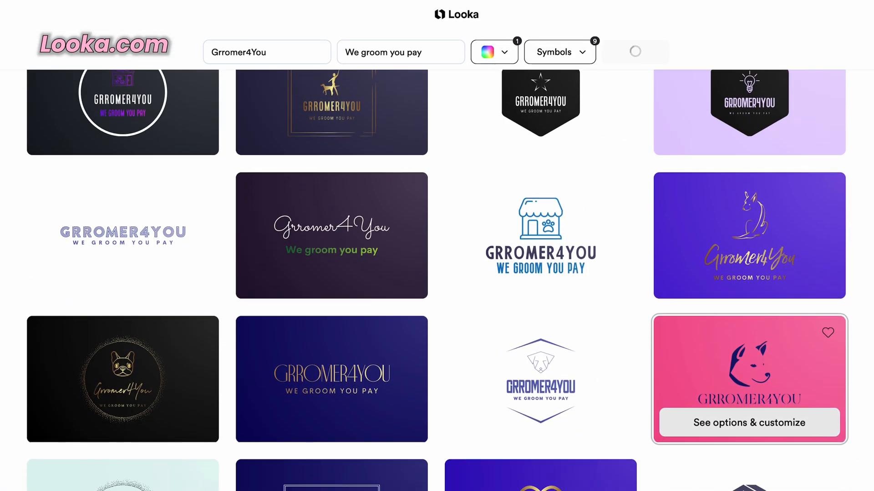
- Open the hexagon dog-face logo, view suggested variations and brand kit, then alternative symbols
scroll(down, 3)
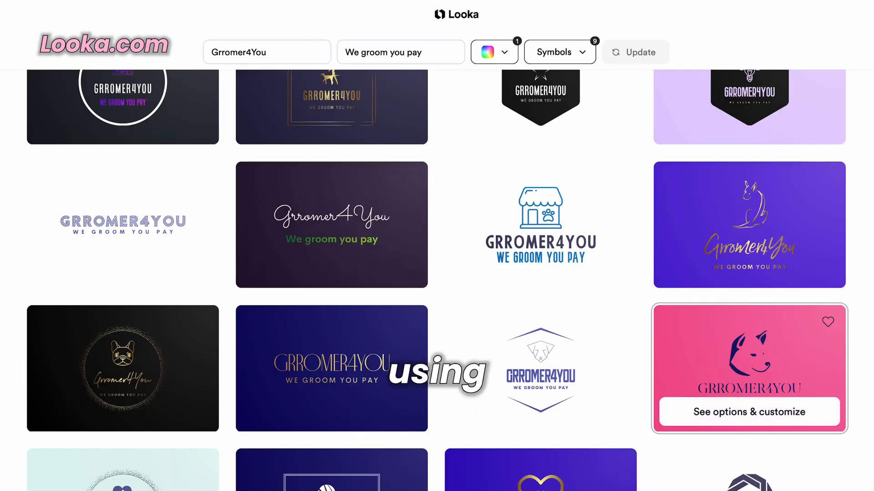
click(748, 412)
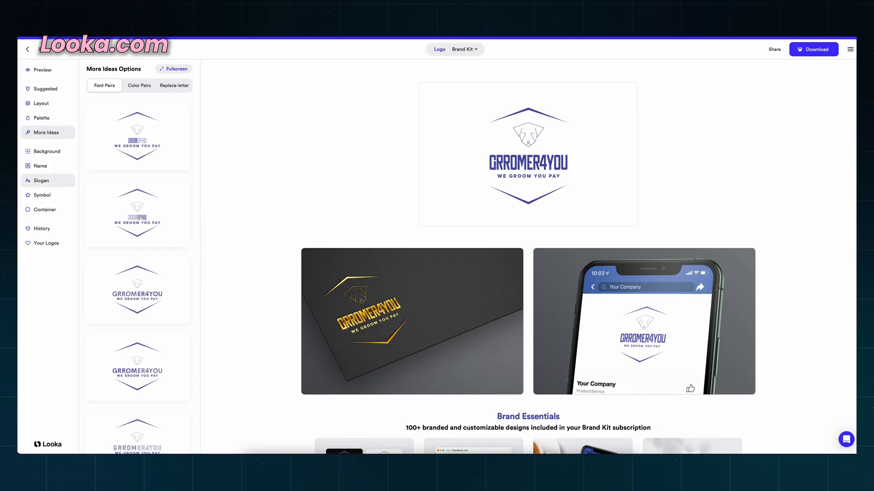
click(42, 195)
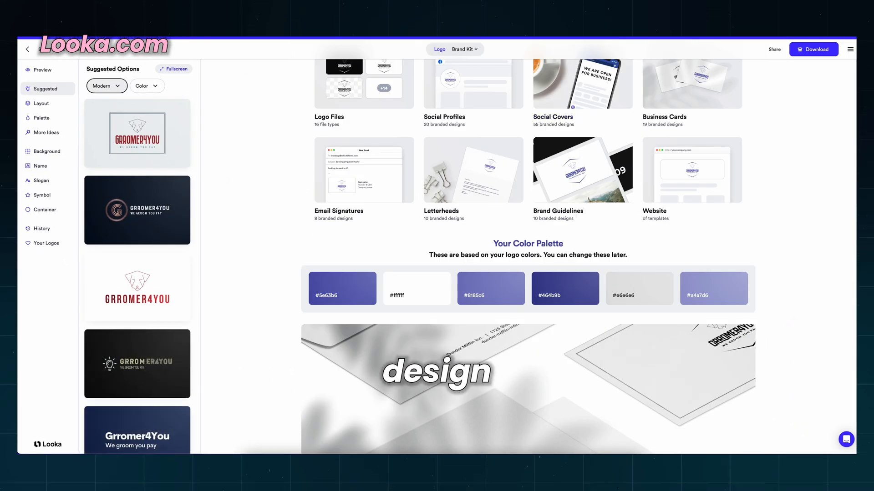
scroll(down, 3)
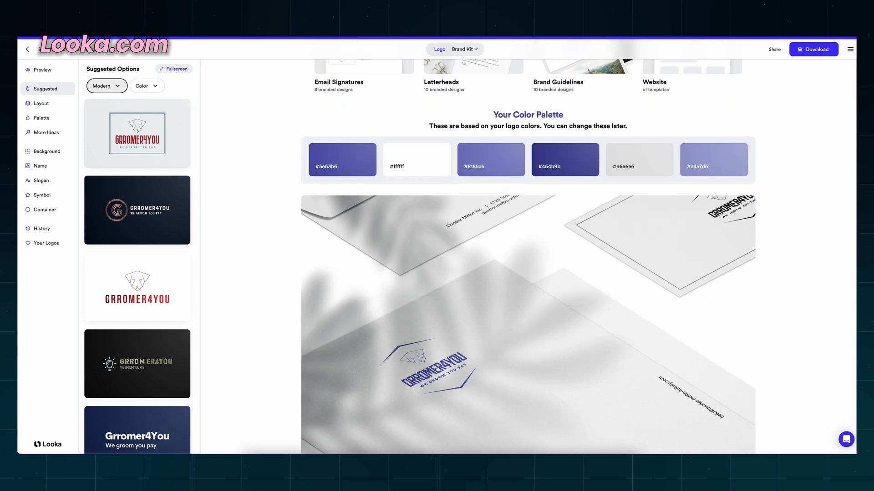
click(42, 195)
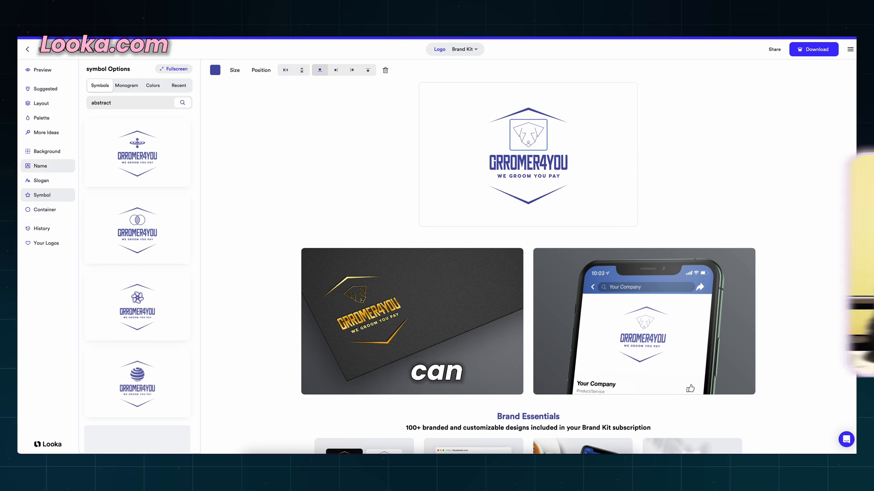
- View background, pink background, colour palette and layout variations of the logo
click(47, 151)
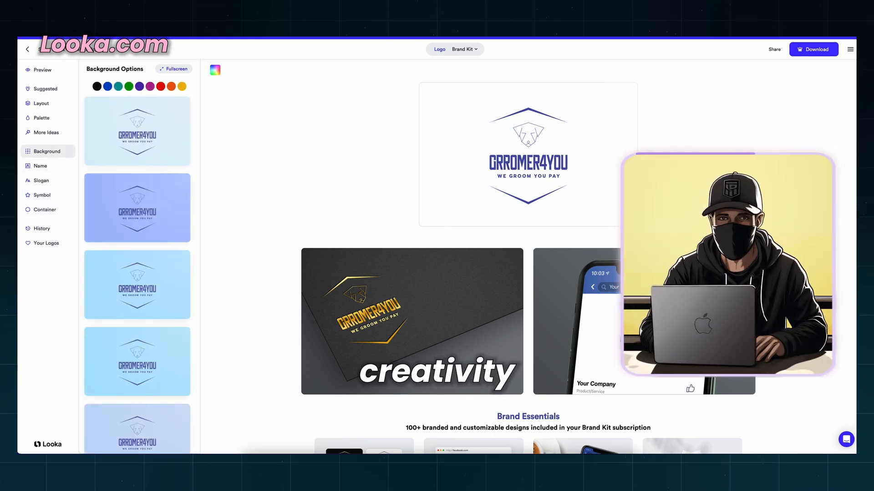
click(149, 86)
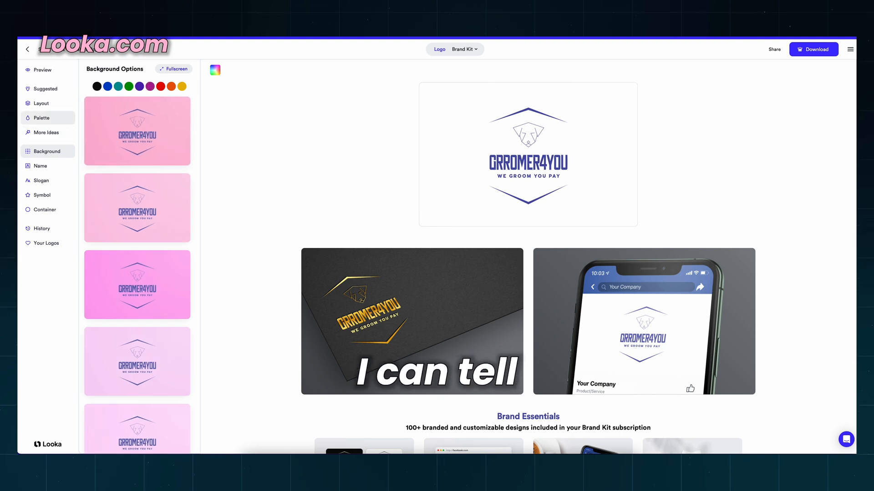
click(42, 117)
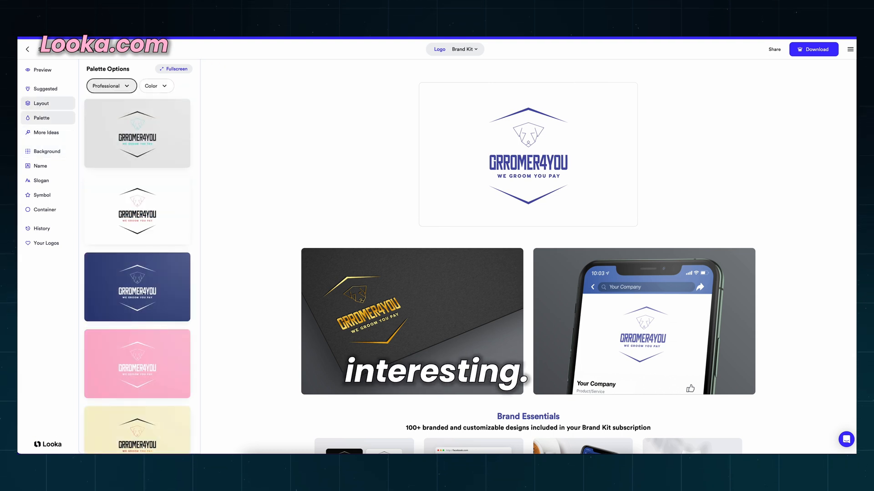
click(471, 50)
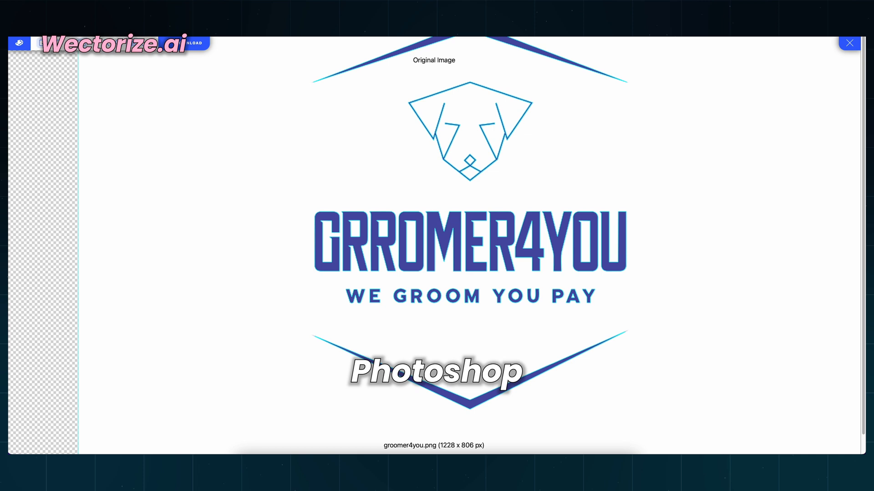
- Close the original groomer4you.png preview and return to the download options
click(849, 43)
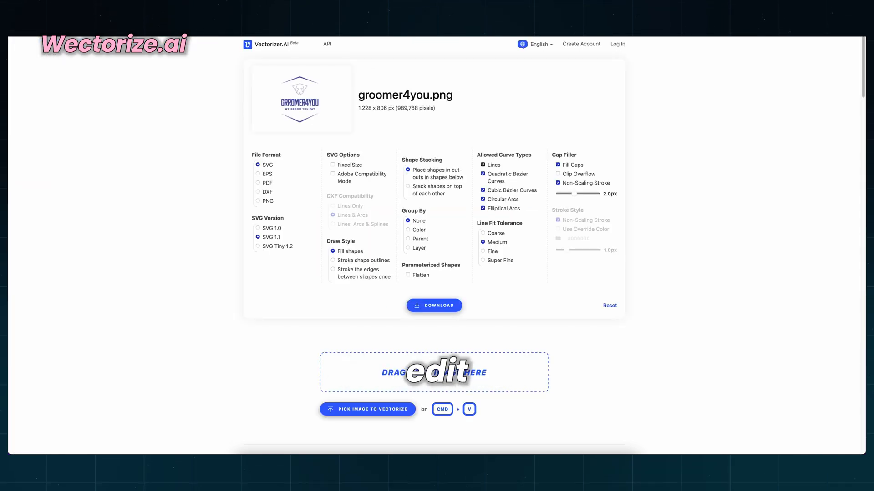
scroll(up, 3)
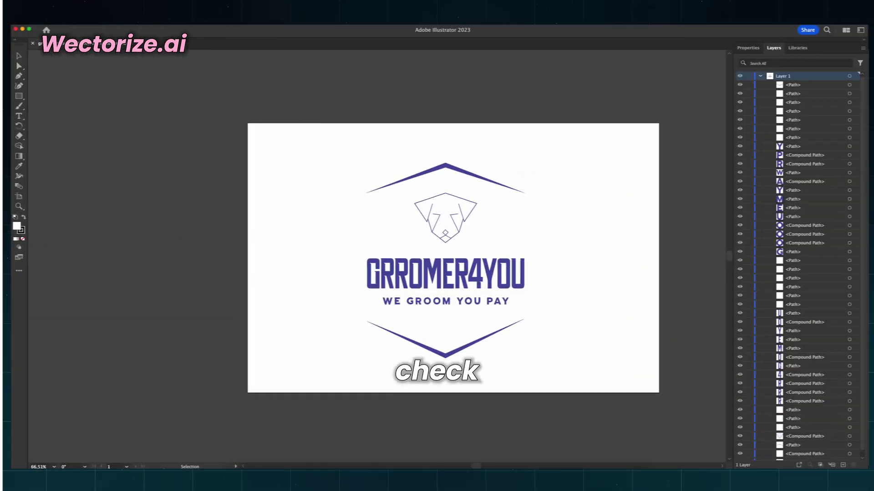
- Scroll through the Layers panel to inspect the separate logo paths
scroll(down, 3)
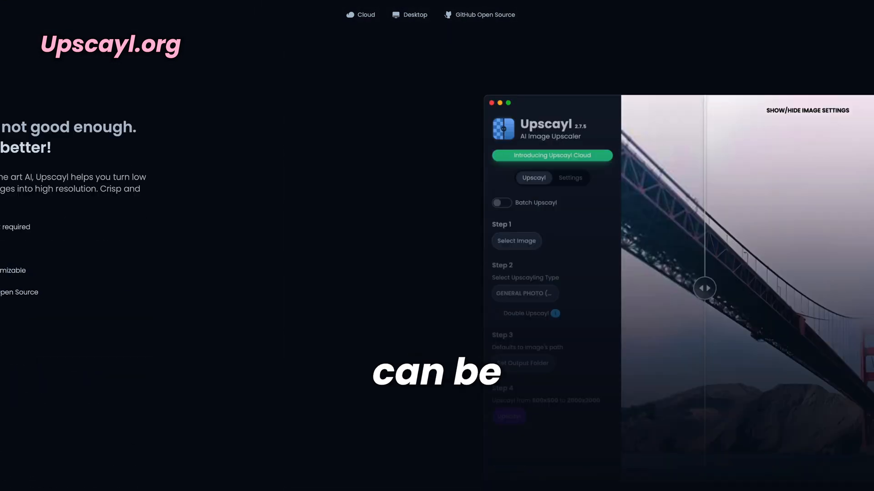
- Upscale the 1024x1024 reaper artwork to 4096x4096 in Upscayl
scroll(down, 3)
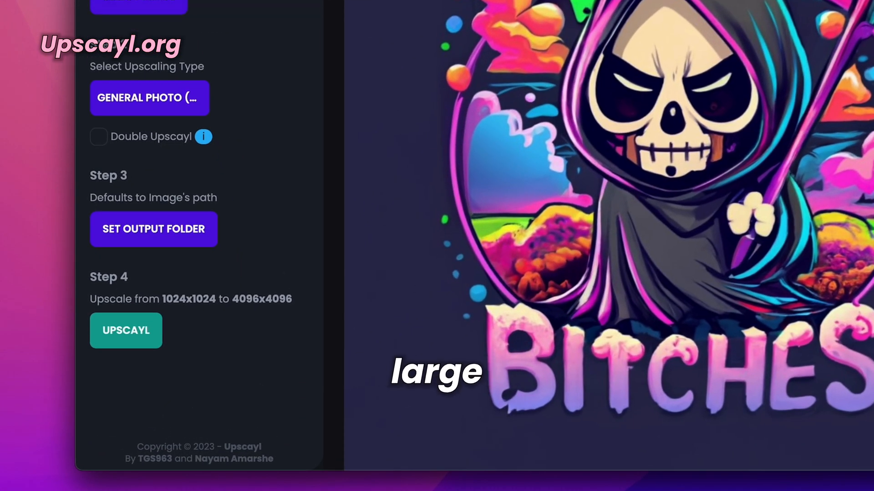
click(126, 330)
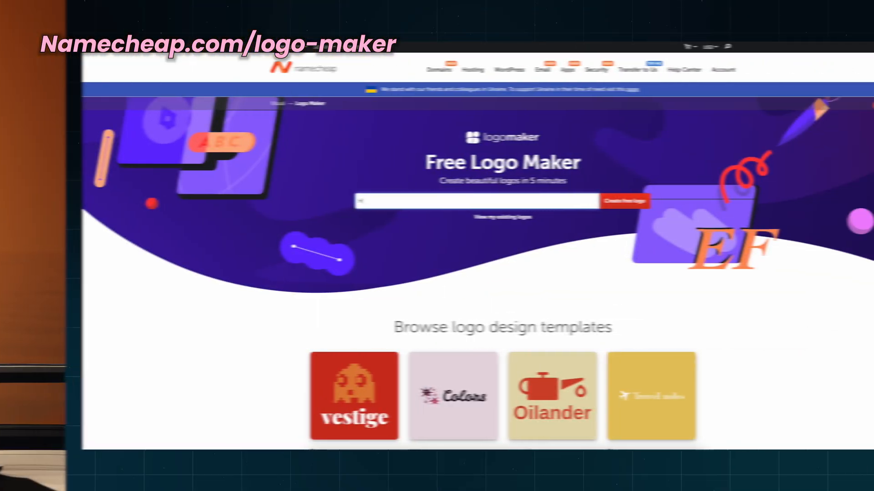
- Start a free Healthy Farm logo with the 'Eat healthy' slogan
text(Healthy Farm)
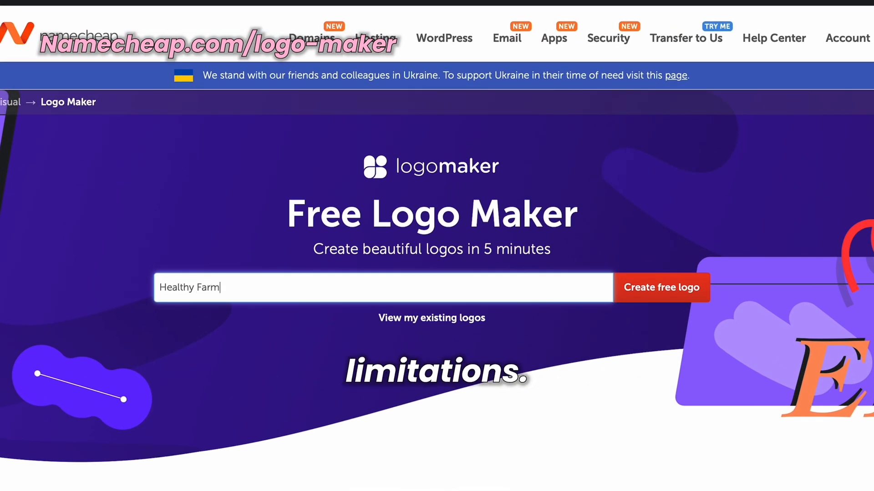
click(661, 288)
text(Eat healthy)
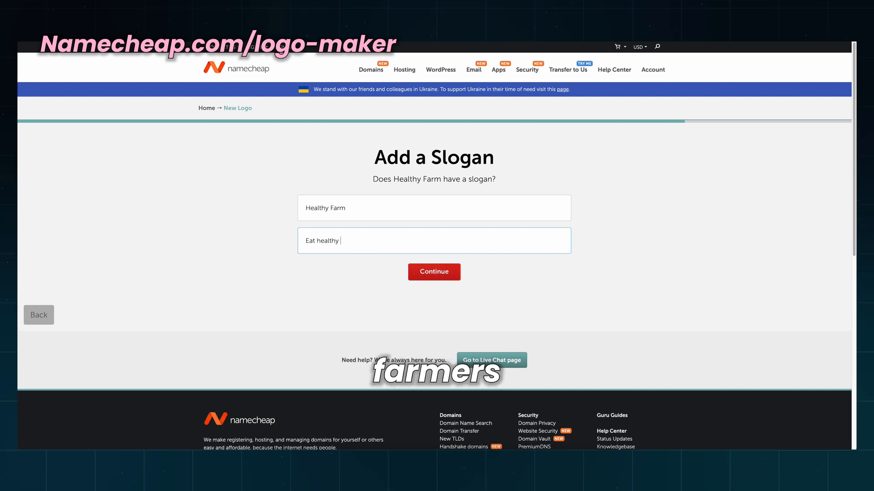
click(434, 272)
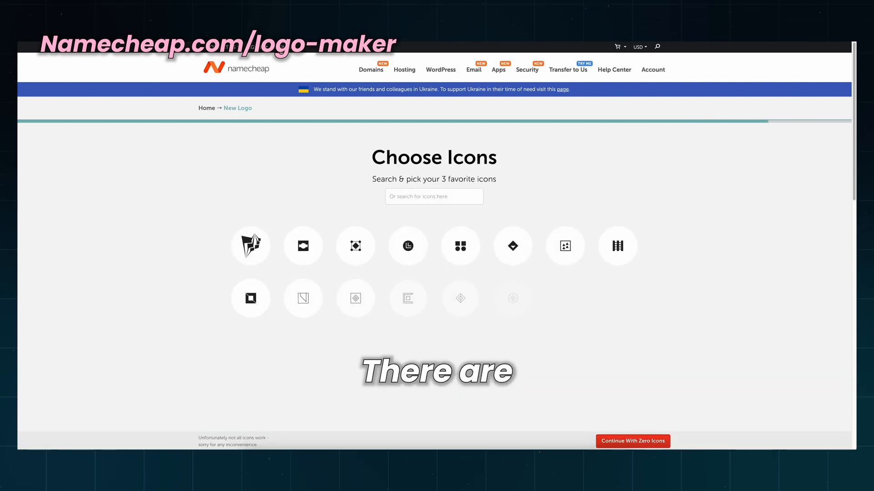
- Scroll past the icon choices and continue with zero icons
scroll(down, 3)
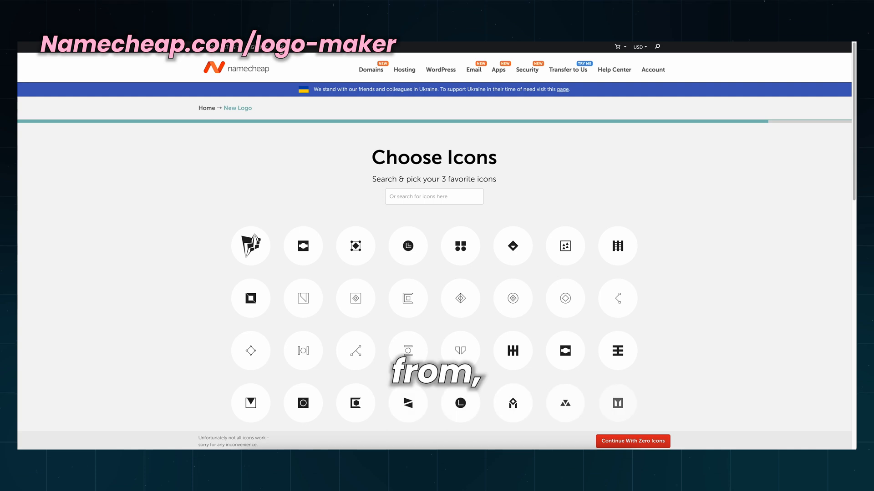
scroll(down, 3)
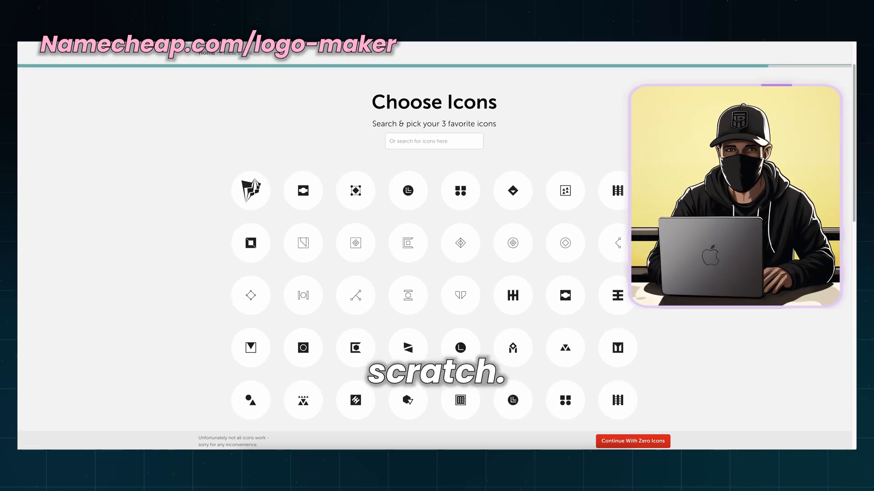
scroll(down, 3)
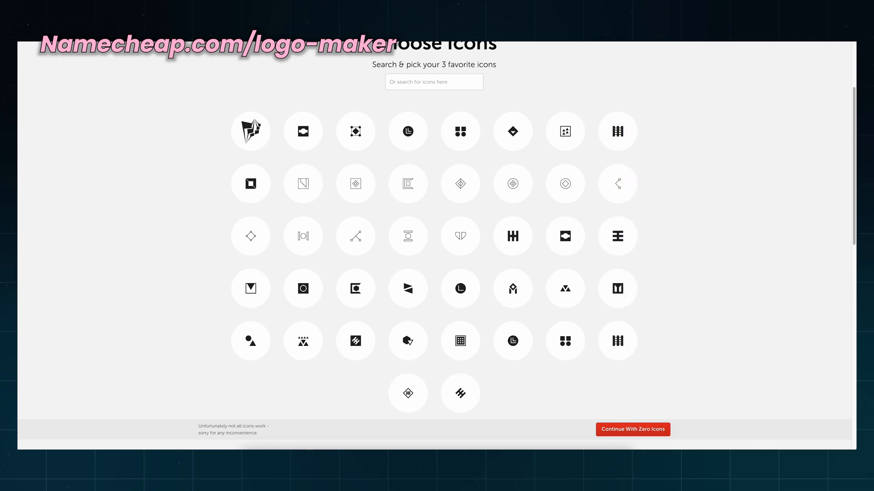
click(632, 429)
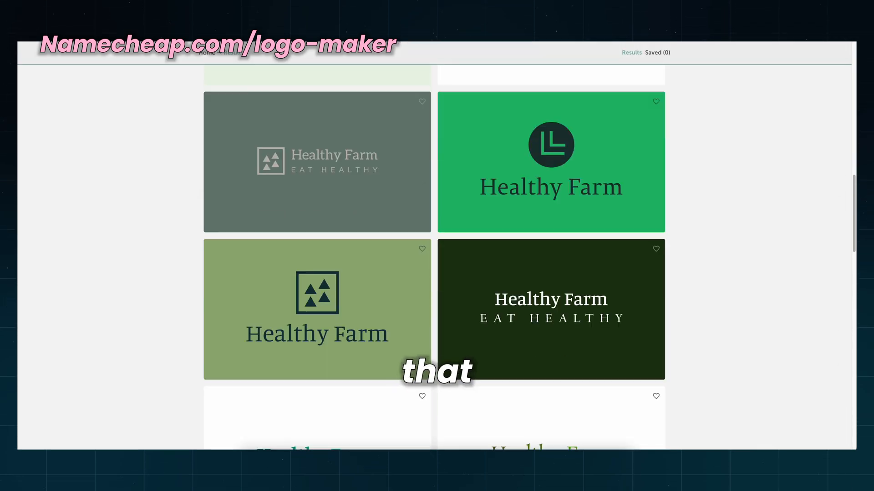
- Open the grey Healthy Farm logo in the Namecheap editor and browse its mockups
scroll(down, 3)
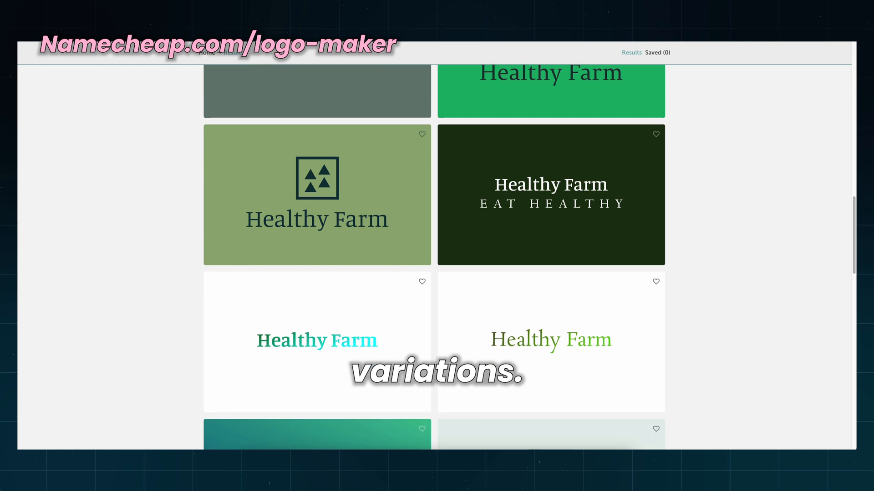
scroll(down, 3)
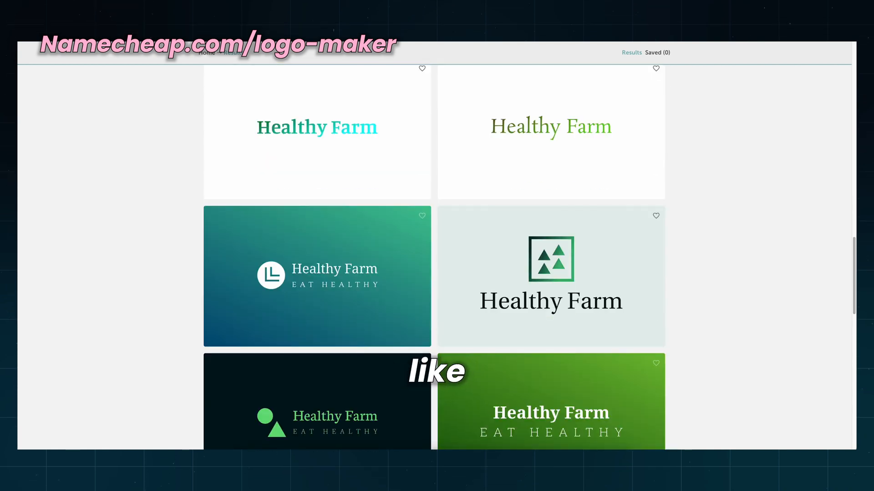
click(550, 276)
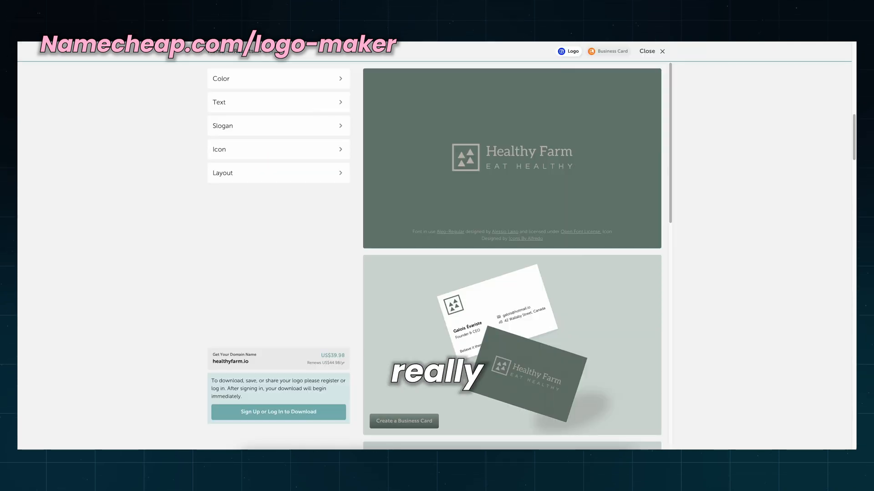
scroll(down, 3)
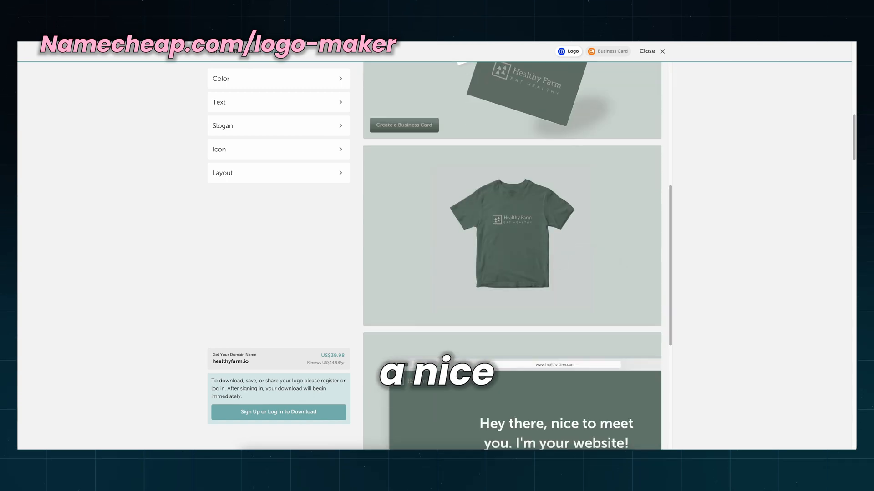
scroll(down, 3)
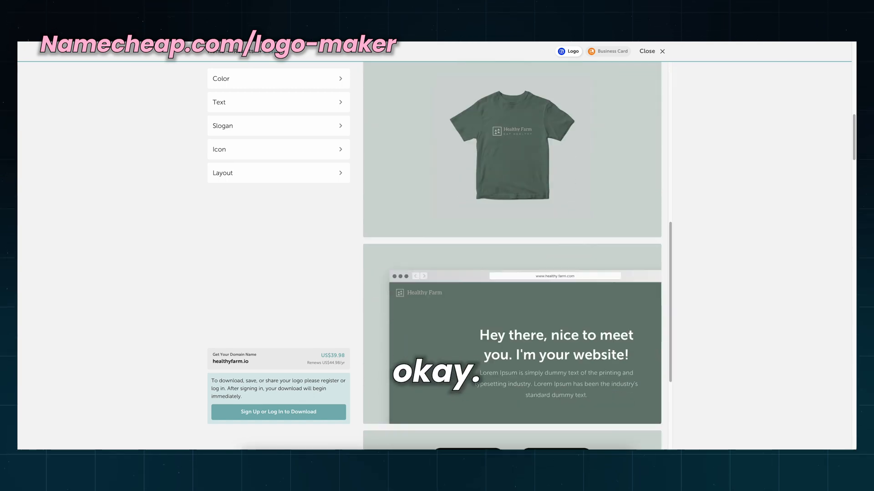
scroll(down, 3)
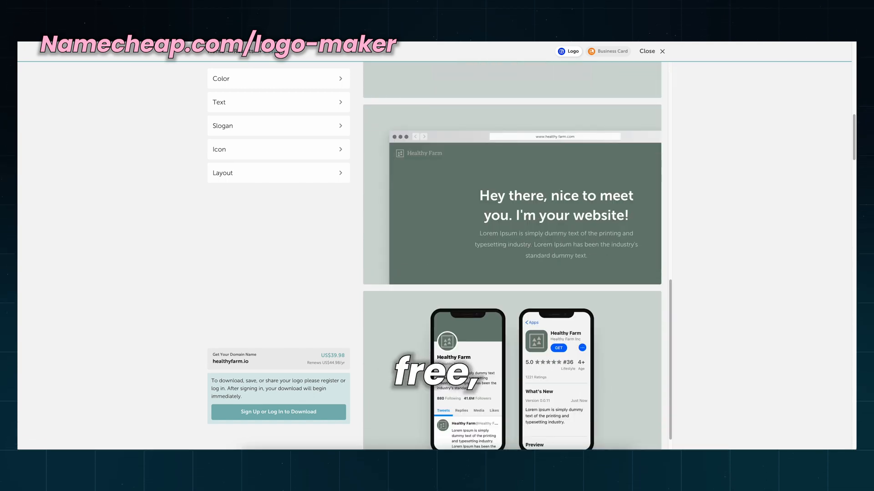
- Swap the logo's icon for a round farm emblem from the Icon choices
click(277, 149)
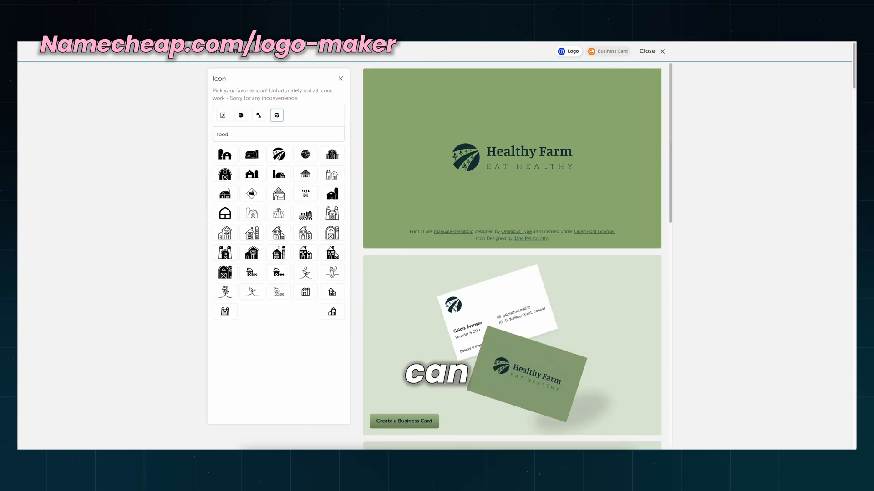
click(224, 292)
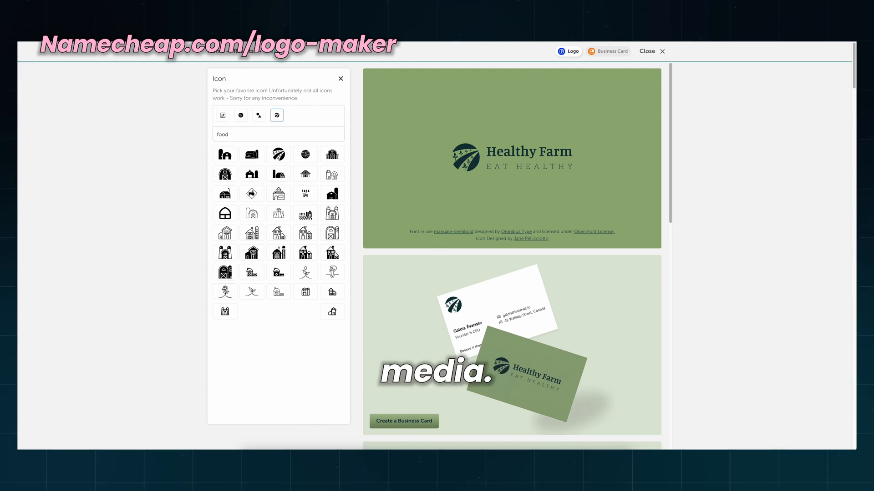
click(340, 78)
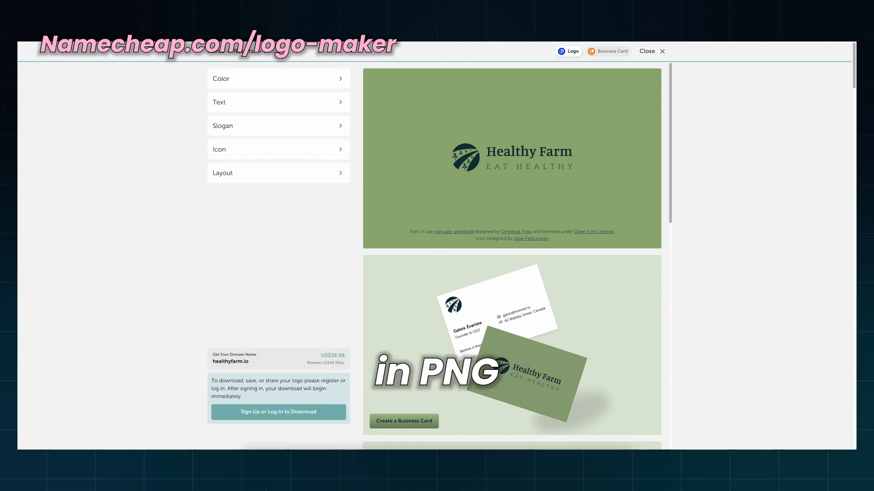
click(278, 173)
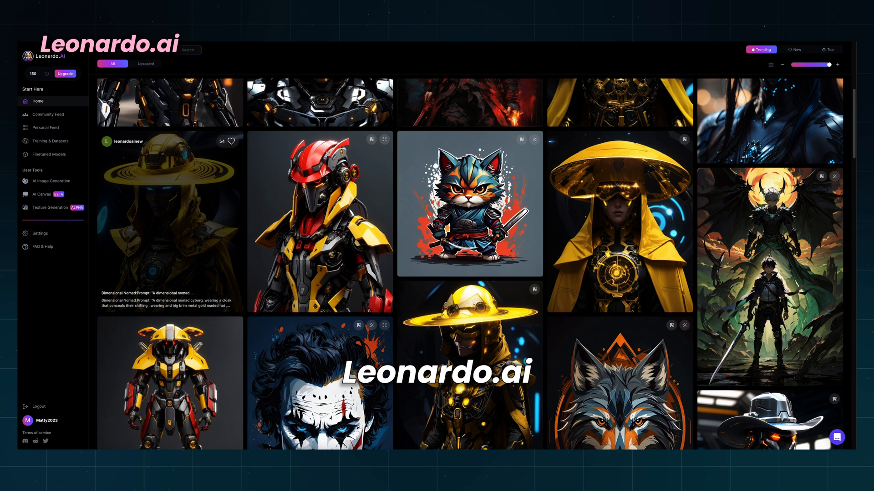
scroll(down, 3)
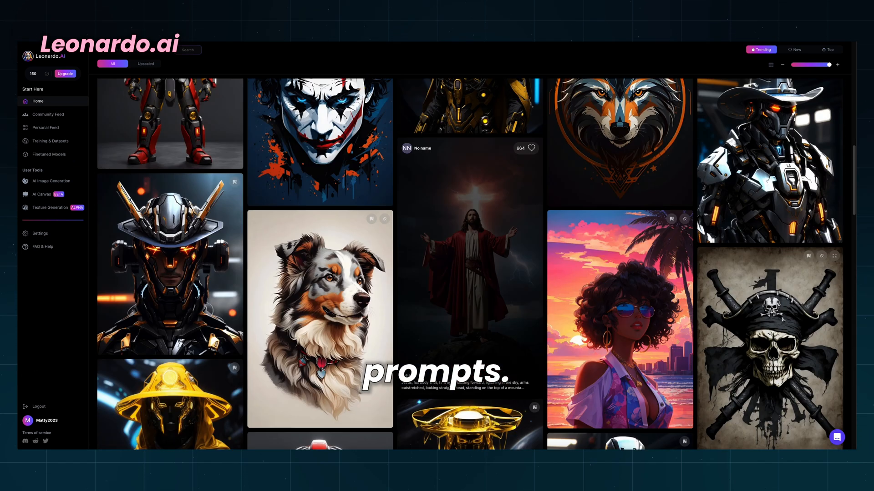
scroll(down, 3)
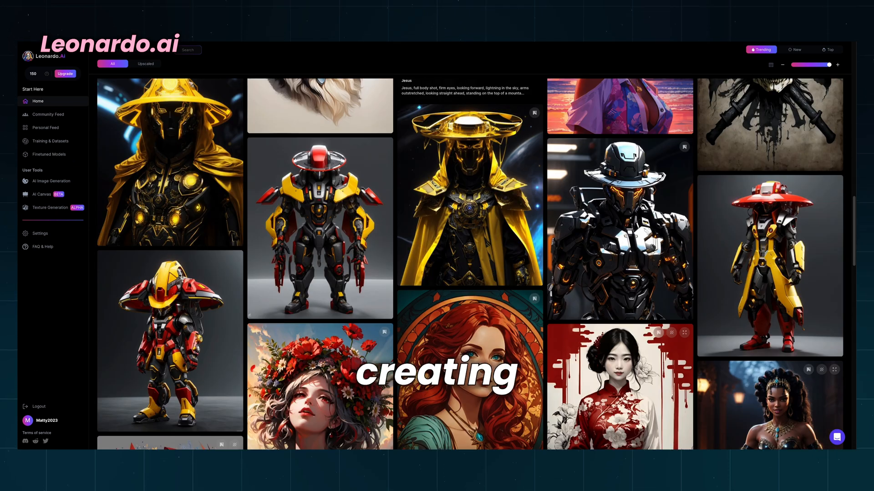
scroll(down, 3)
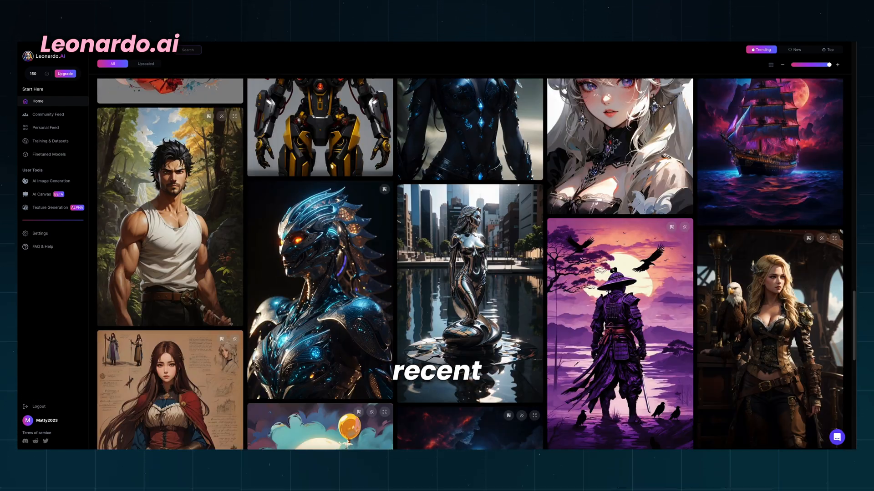
scroll(down, 3)
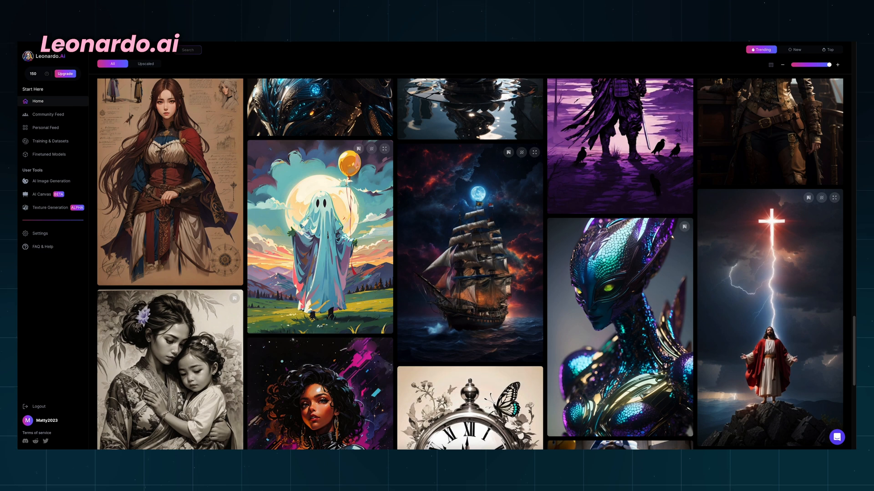
scroll(down, 3)
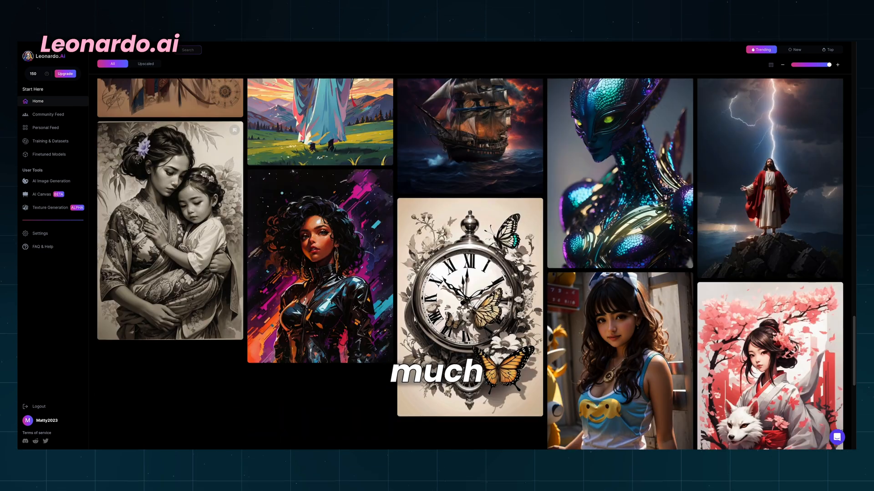
scroll(down, 3)
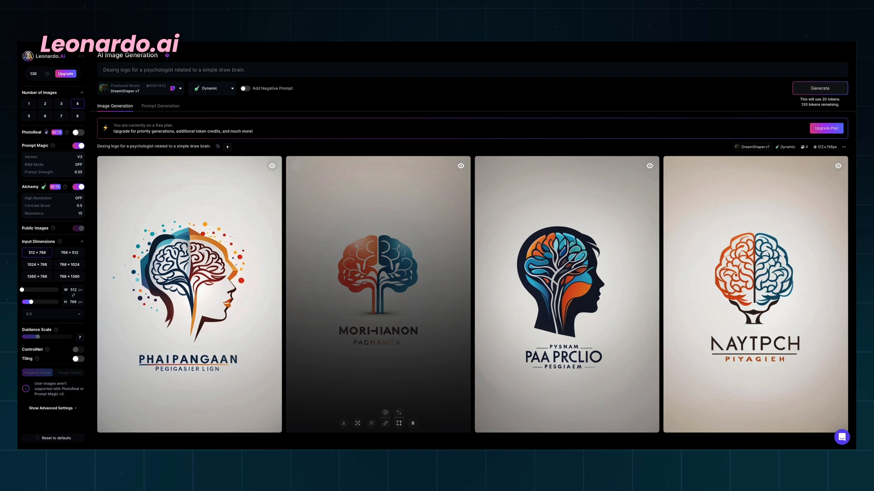
- Preview the head-and-tree brain logo, then view the Leonardo Diffusion model details
click(565, 295)
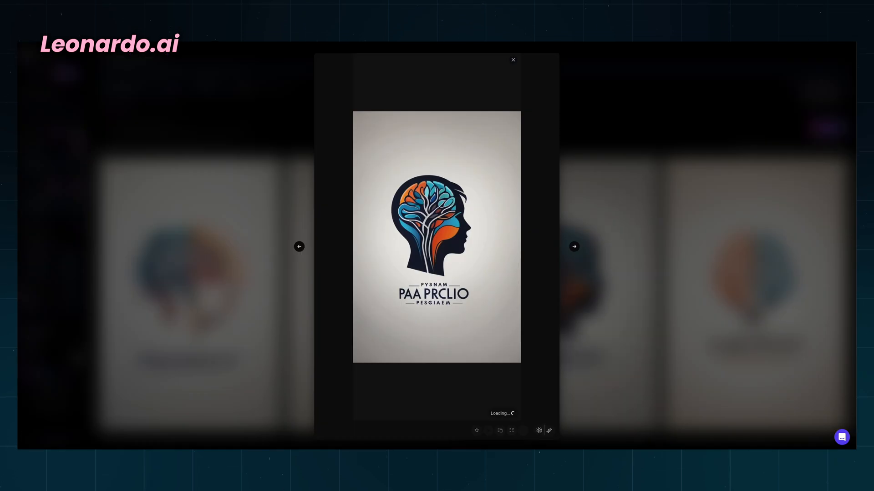
click(512, 60)
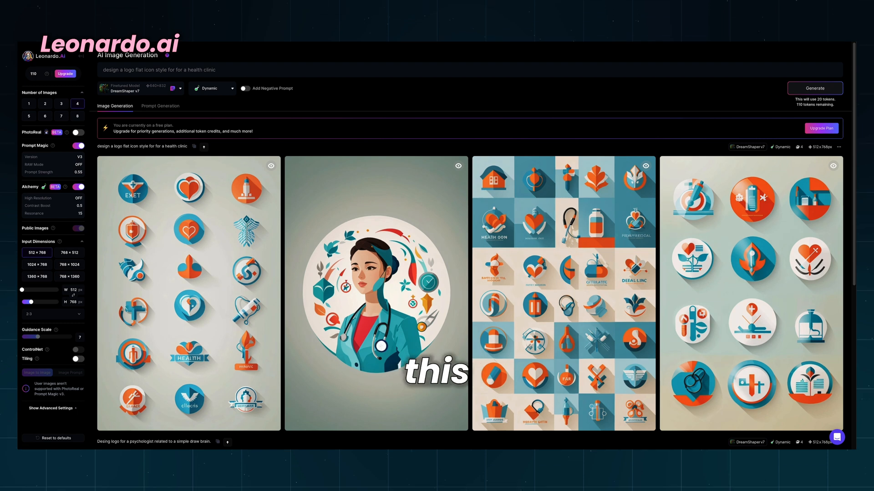
click(814, 88)
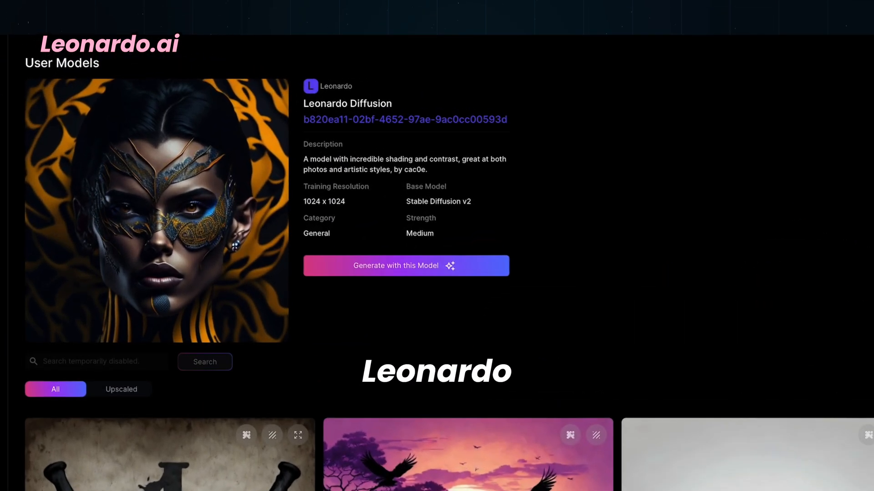
- Generate minimalist letter 'P' logos using the Leonardo Diffusion model
click(405, 266)
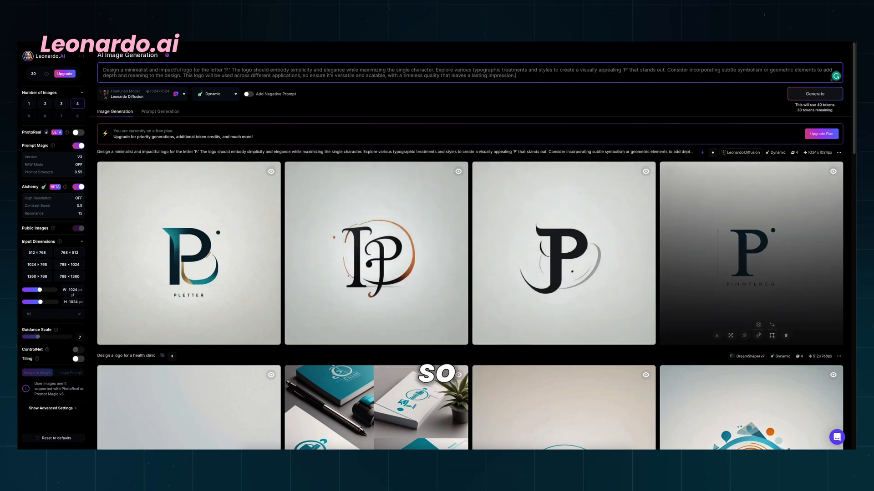
mouse_move(376, 334)
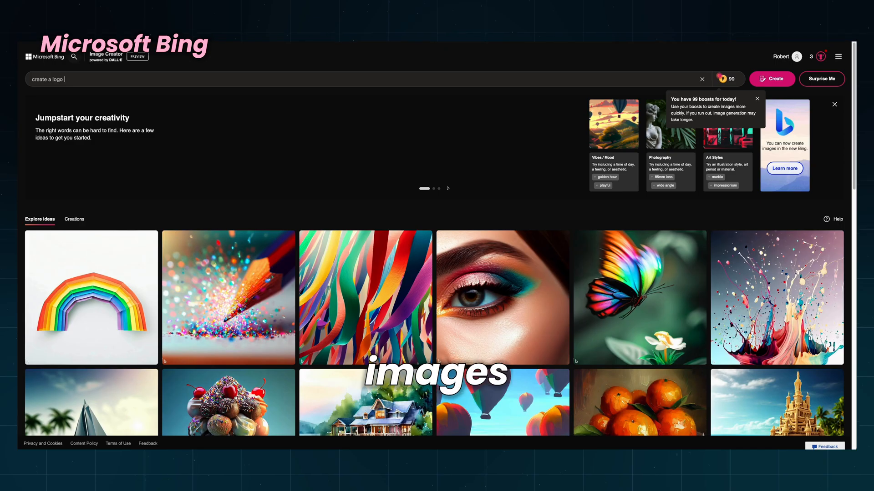
- Create images in Bing from the prompt 'create a logo for a health clinic'
text(for a health clin)
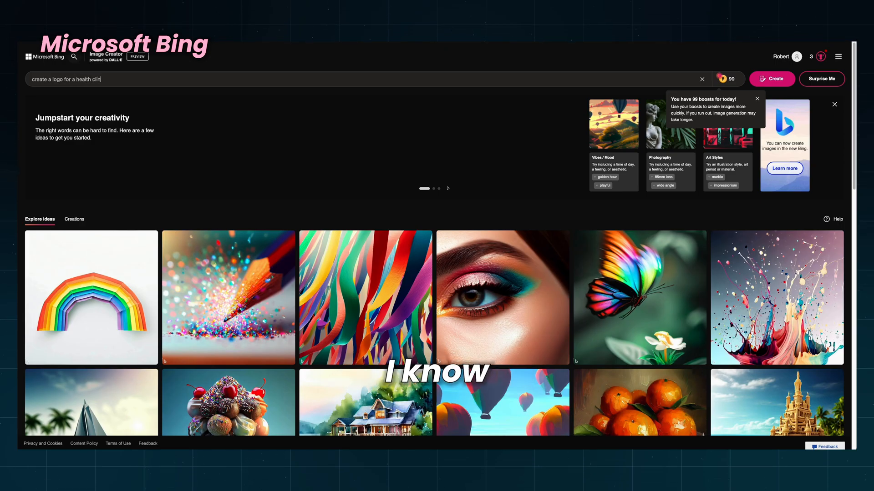
click(772, 79)
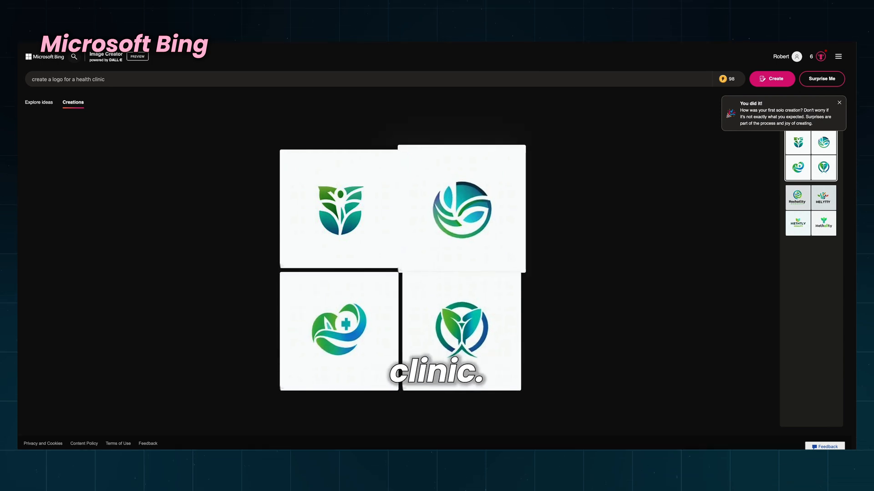
click(461, 211)
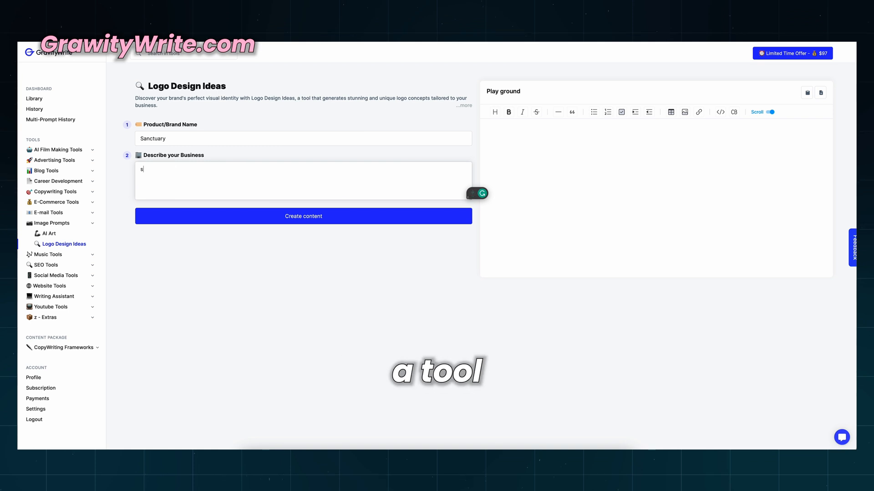
- Enter Sanctuary and its business description in GravityWrite's Logo Design Ideas form
click(303, 216)
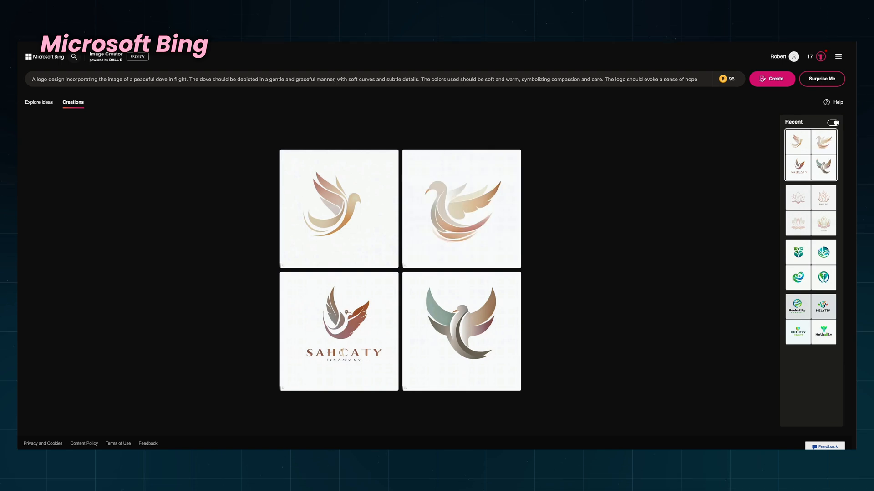
- Preview the dove logos full size, then create rolling-hills river landscape logos
click(338, 209)
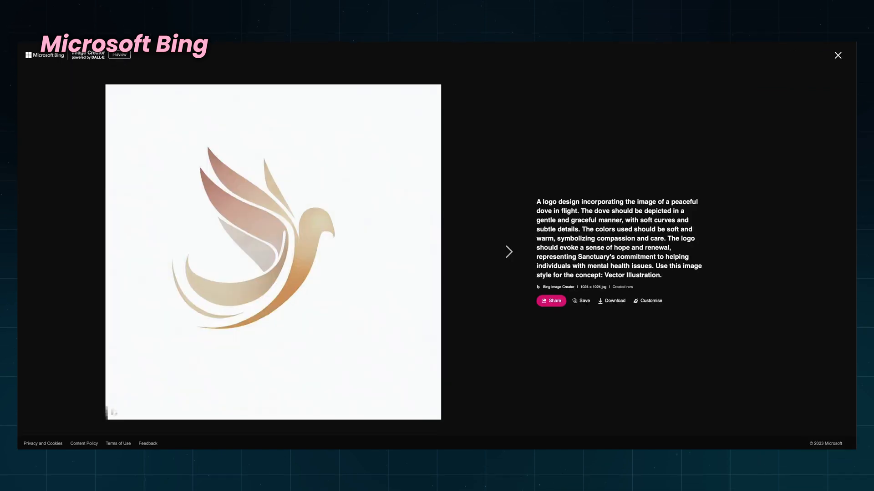
click(509, 252)
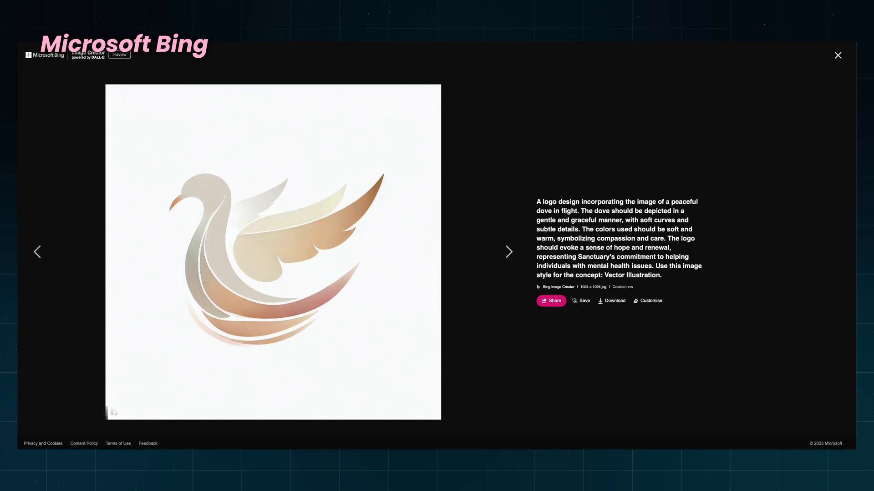
click(837, 55)
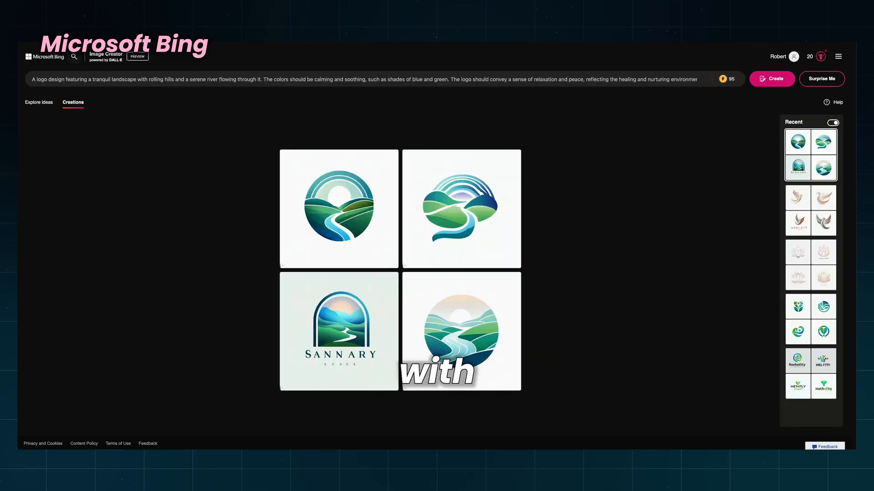
click(338, 330)
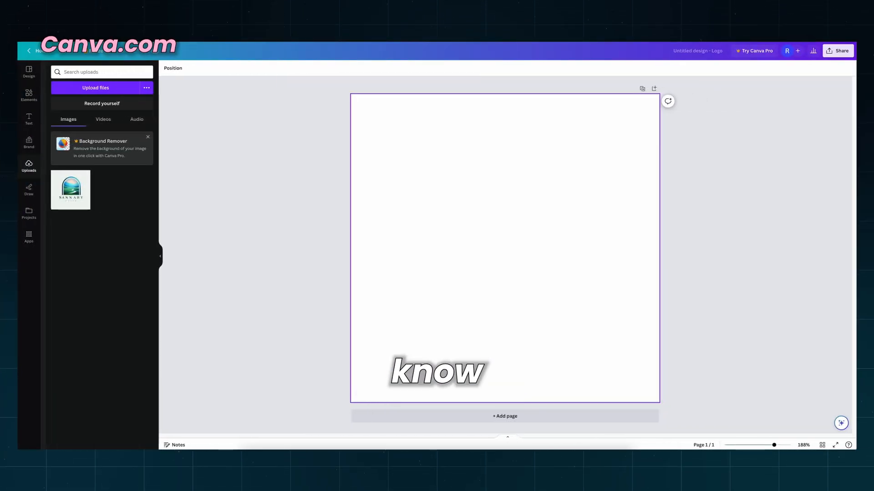
- Place the landscape logo and cover its misspelled name with a background-coloured box
click(70, 190)
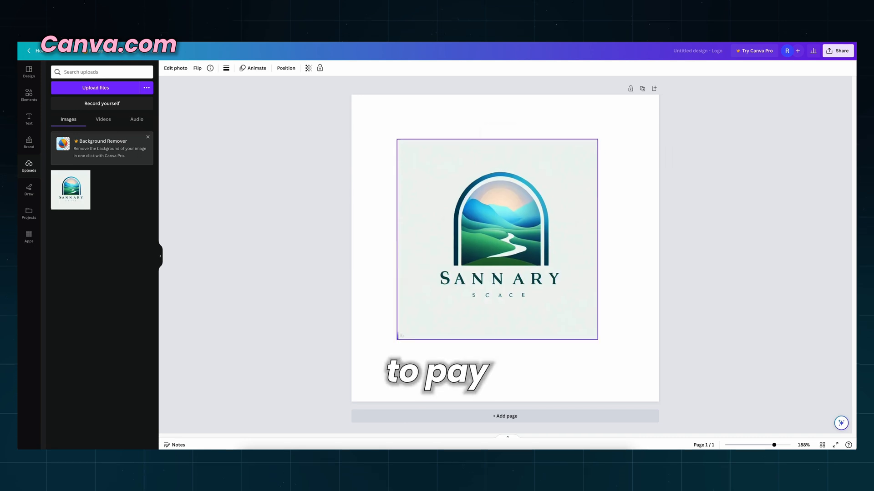
click(28, 95)
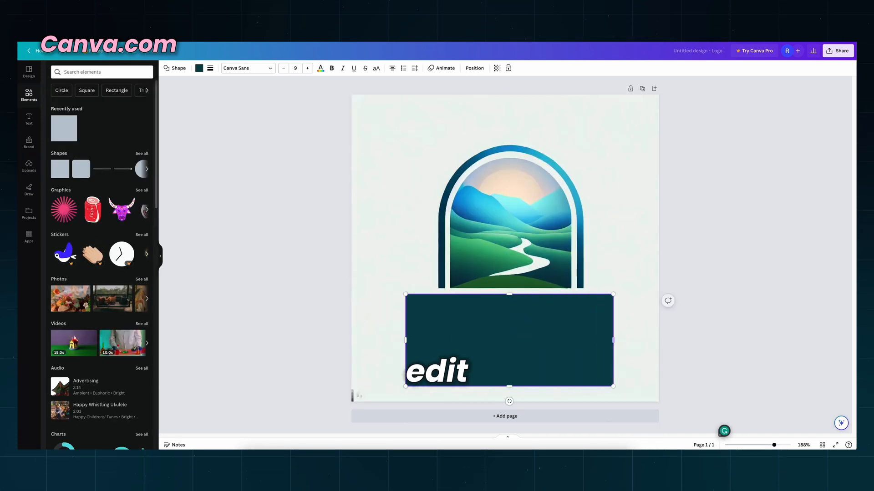
click(199, 68)
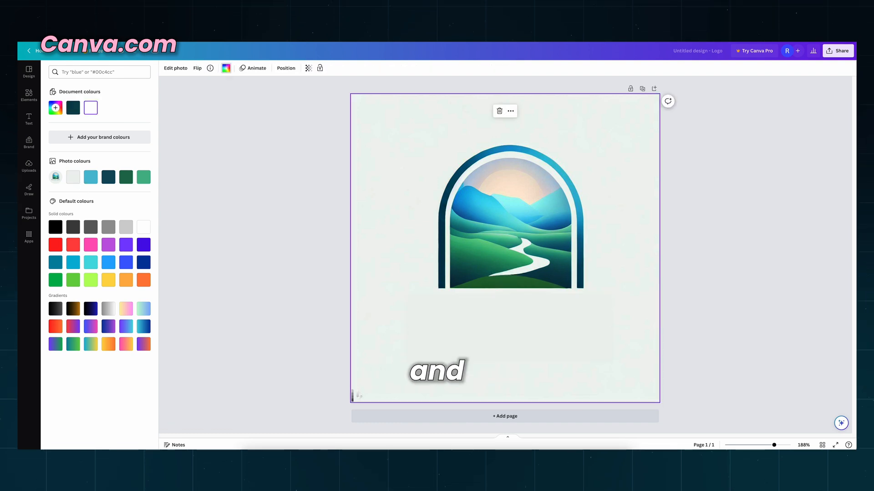
- Add a 'Sanctuary' heading and the body line 'A place for you...' below it
click(29, 119)
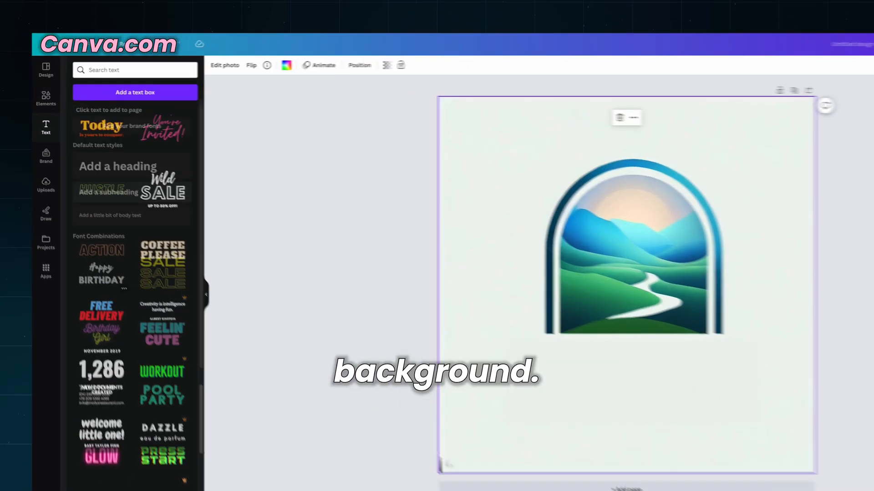
scroll(down, 3)
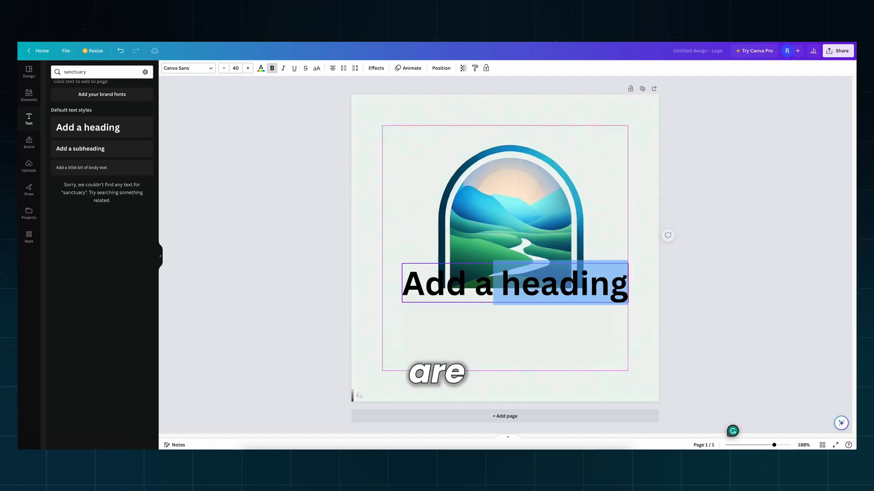
text(Sanctuary)
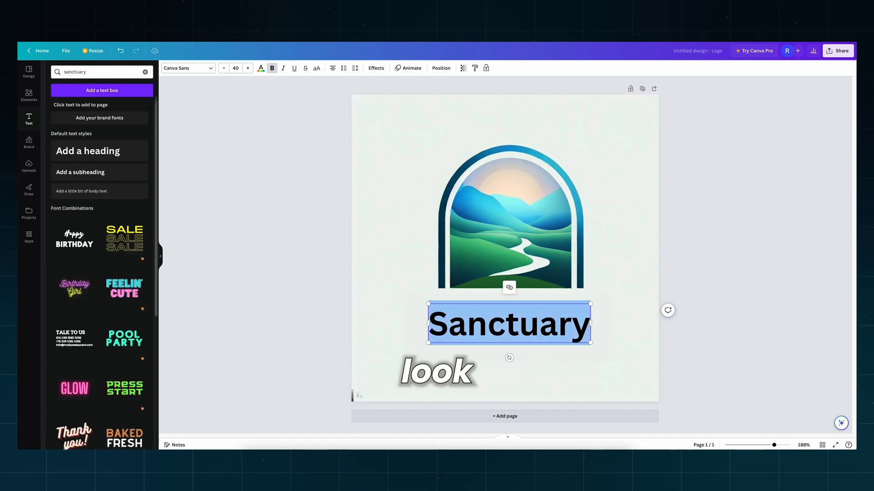
click(81, 191)
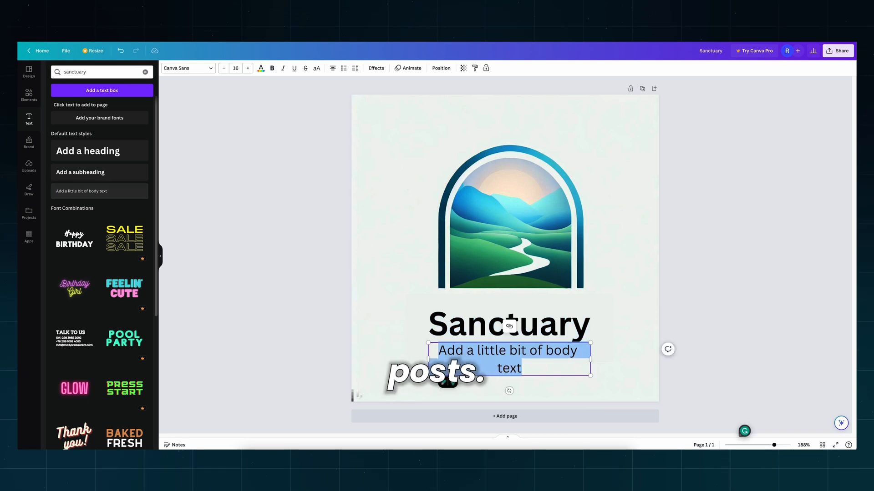
text(A place for you yo)
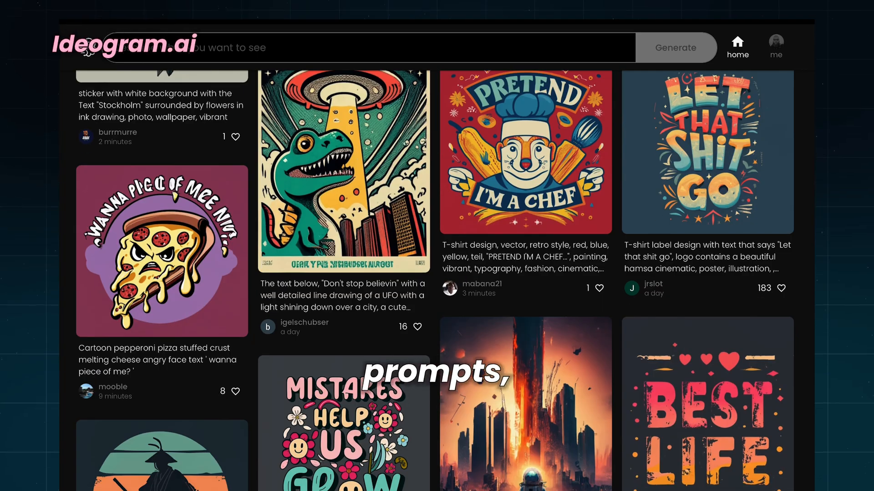
- Scroll through the Ideogram feed and Looka logo examples
scroll(down, 3)
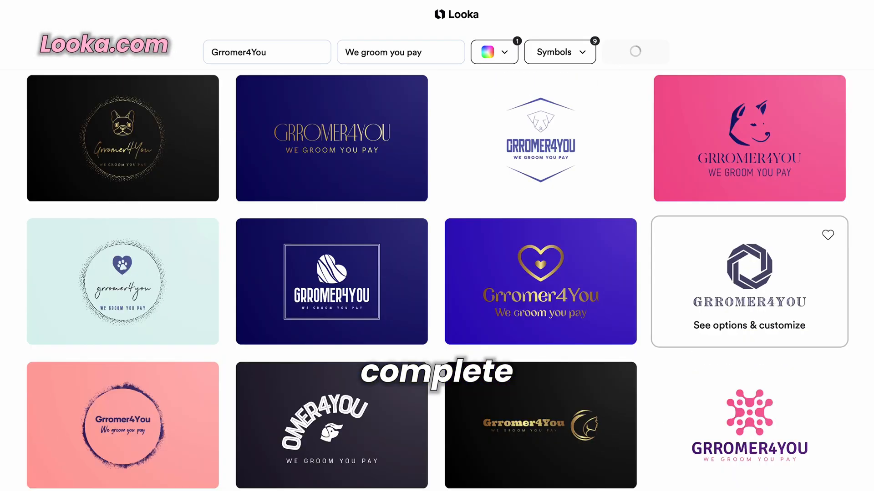
scroll(down, 3)
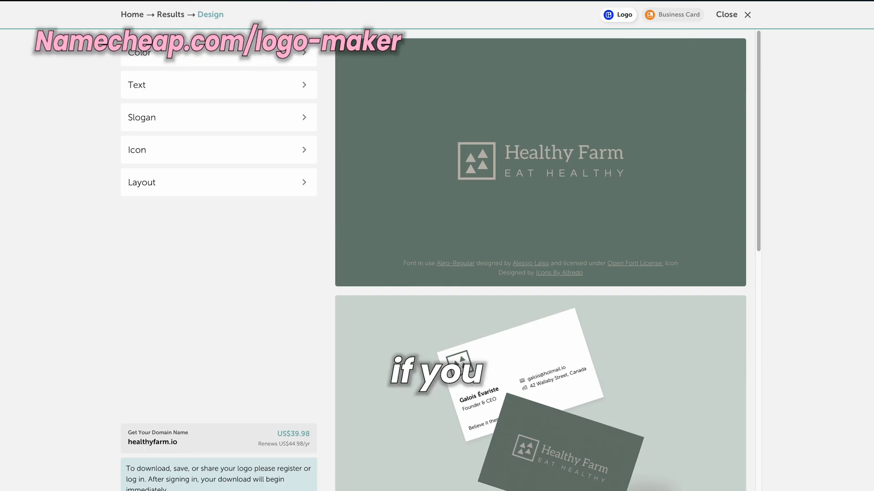
scroll(down, 3)
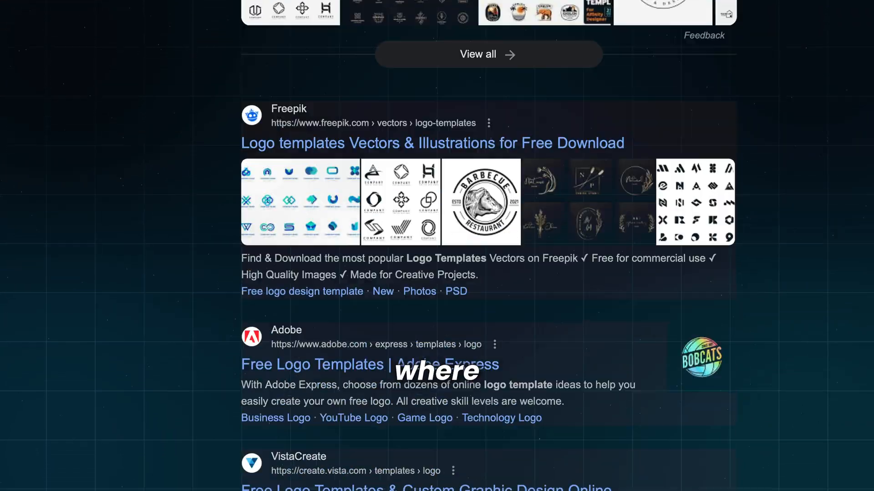
- Scroll down Google's free logo template results, past Freepik and Adobe Express
scroll(down, 3)
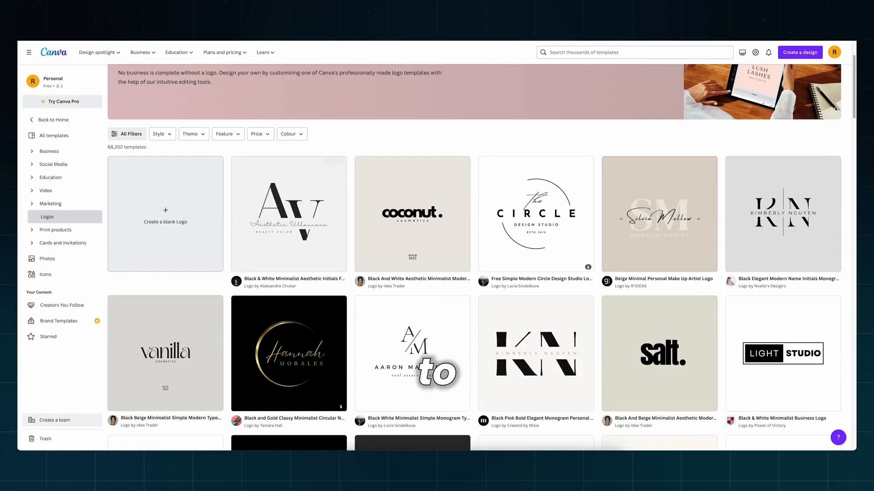
- Customise the Gold Black Modern Real Estate template so its heading reads 'HOUSE KEEP'
scroll(down, 3)
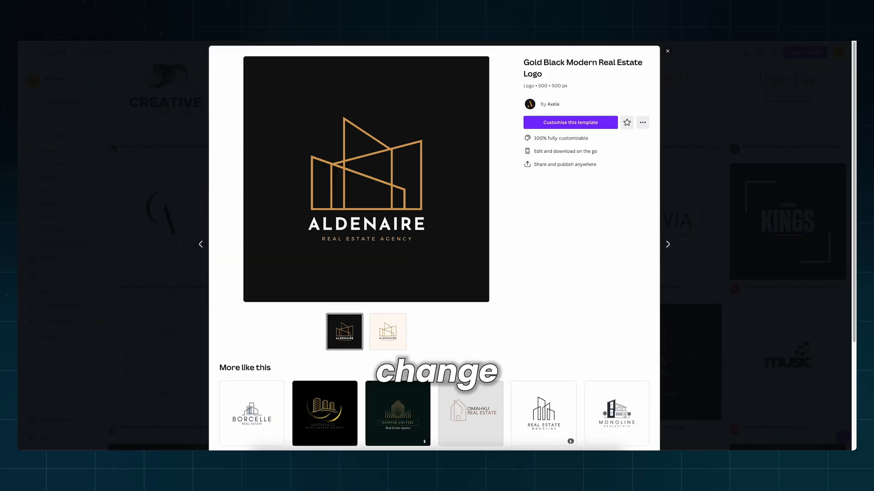
click(570, 122)
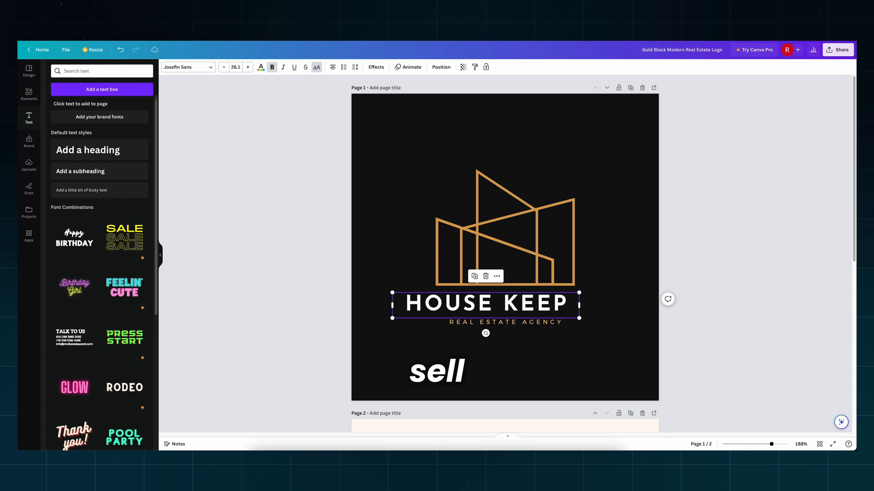
click(504, 323)
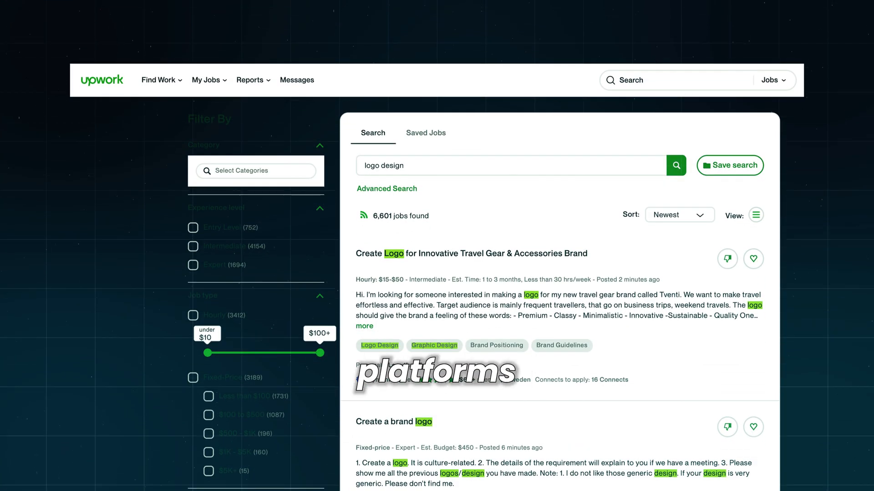
- Scroll through Upwork's logo design job listings to the bottom of the first page
scroll(down, 3)
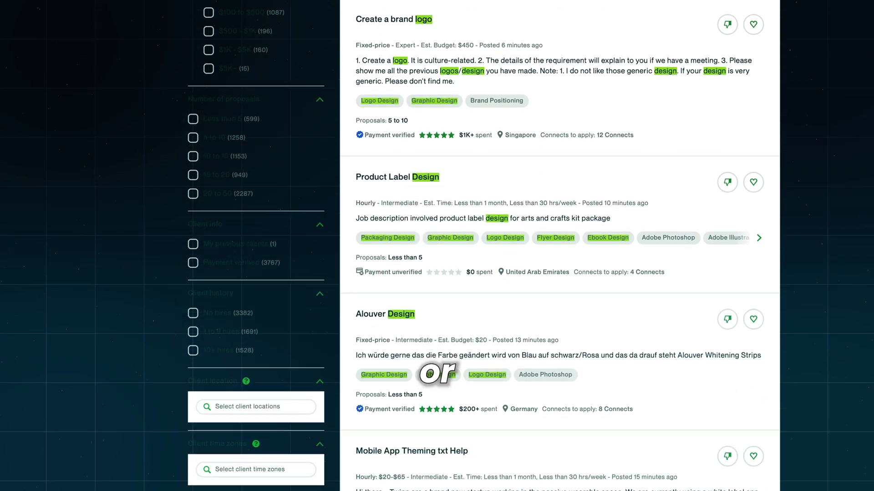
scroll(down, 3)
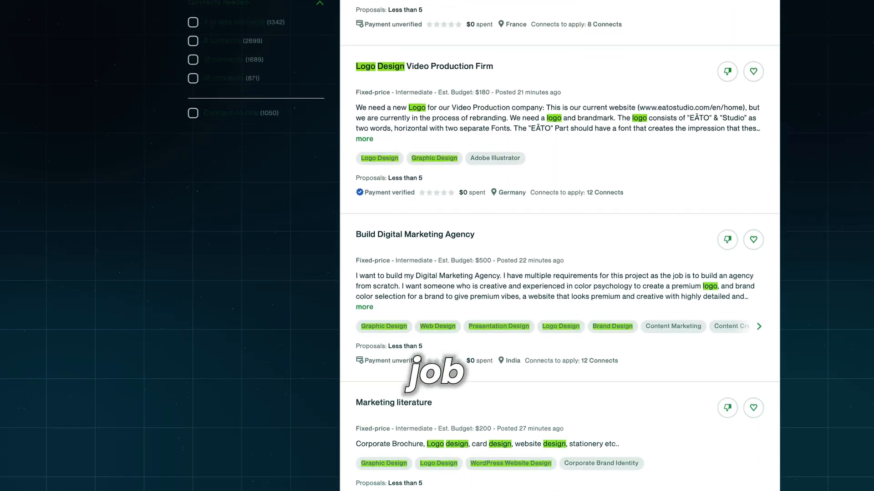
scroll(down, 3)
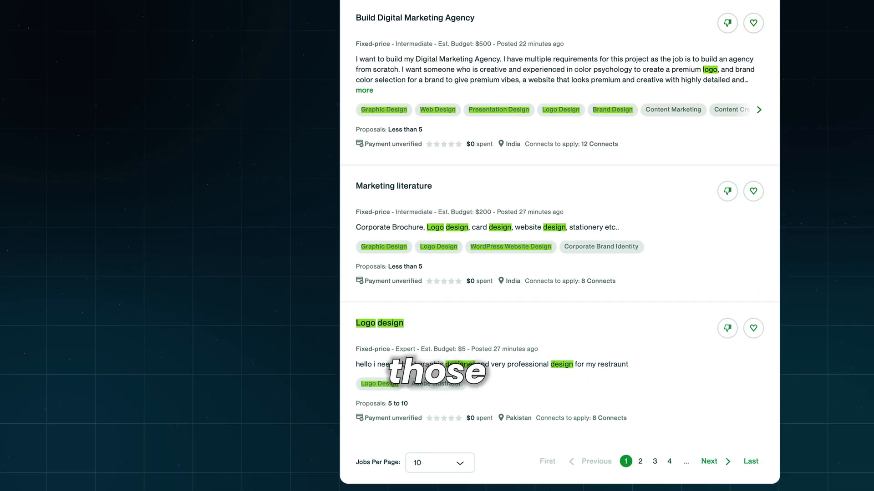